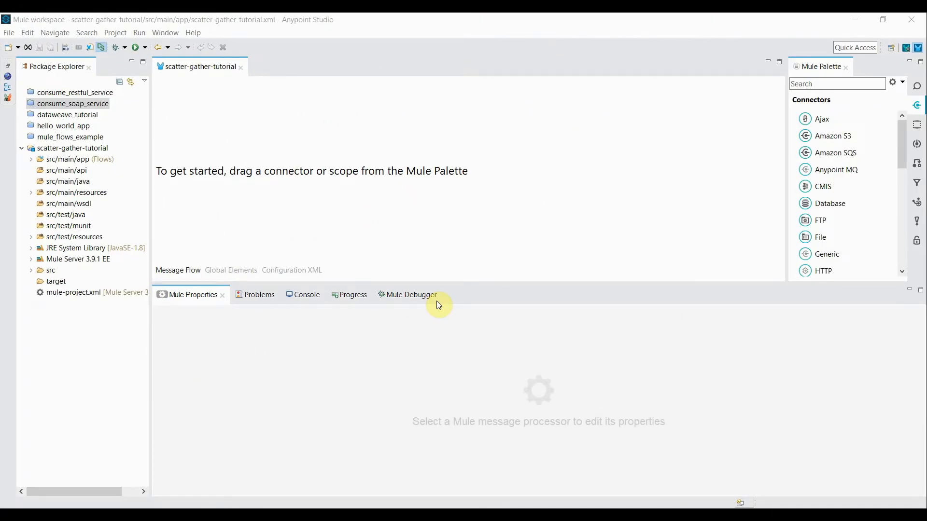
mouse_move(42, 140)
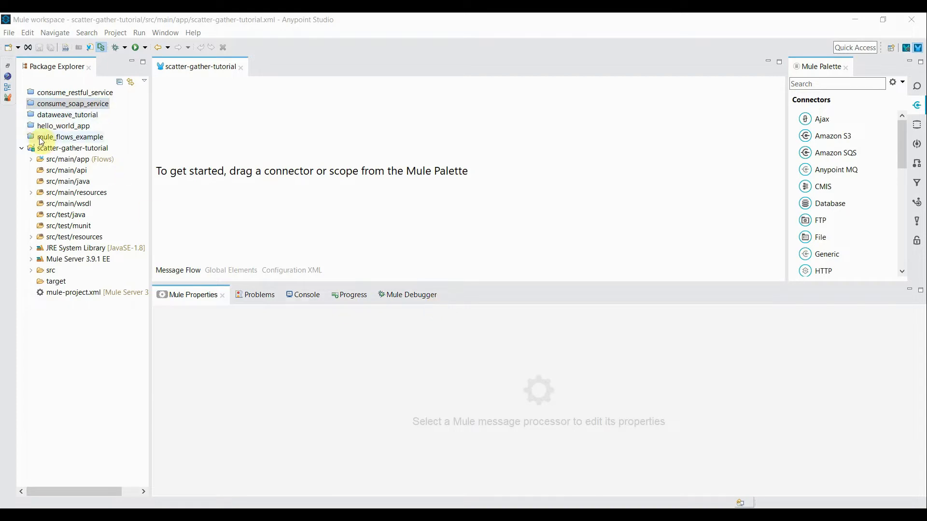
mouse_move(313, 131)
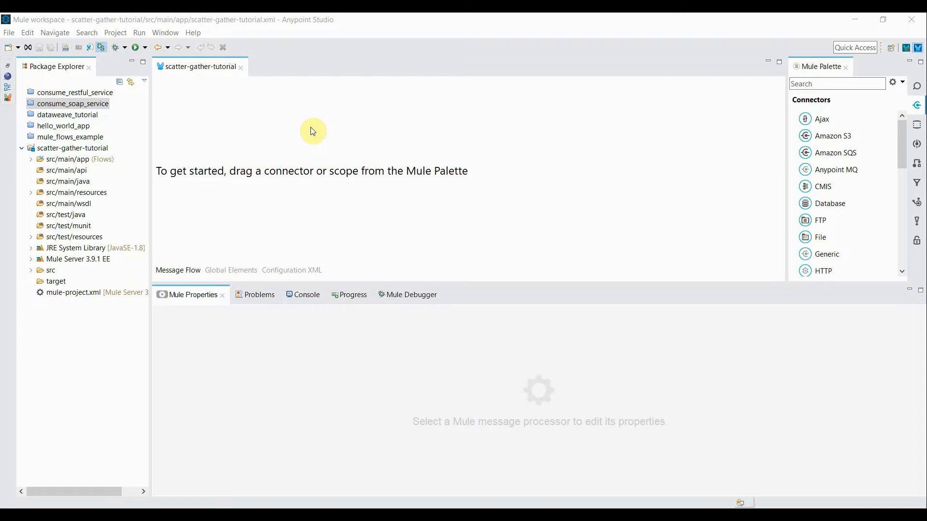
mouse_move(335, 160)
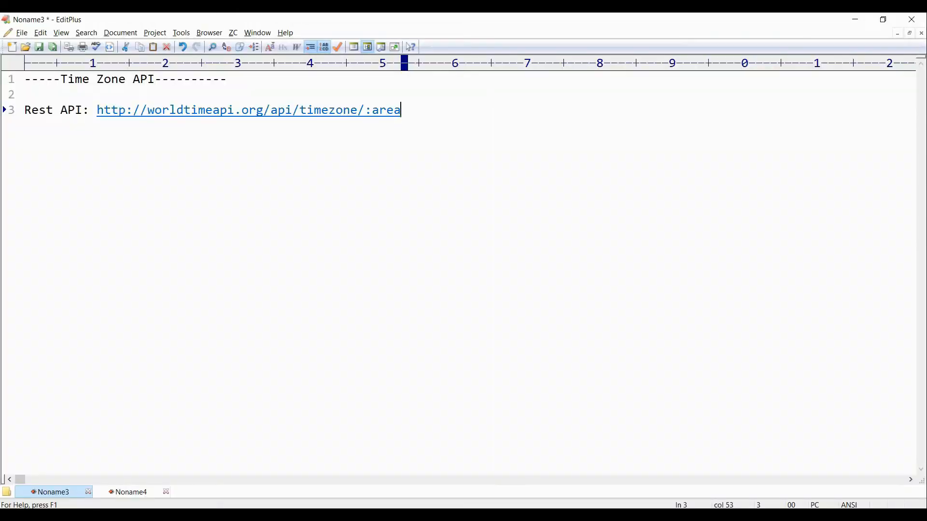
mouse_move(284, 262)
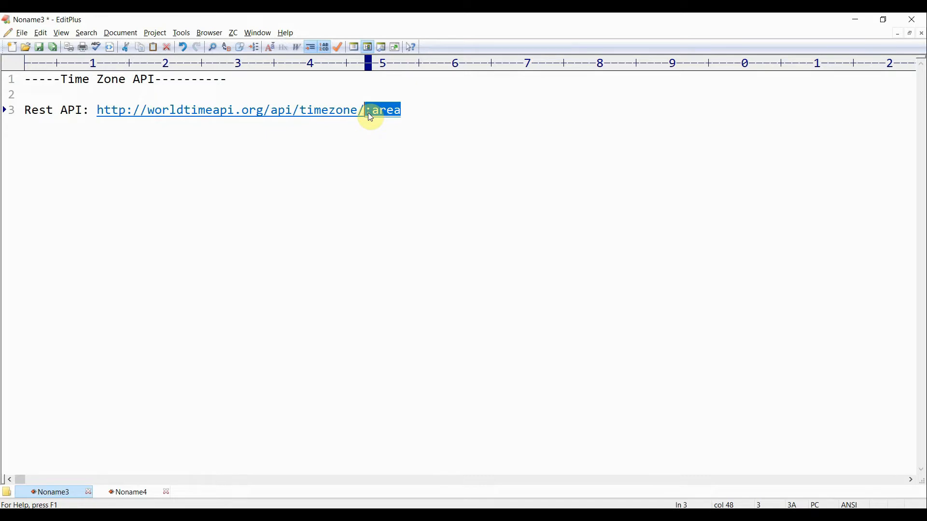
mouse_move(444, 319)
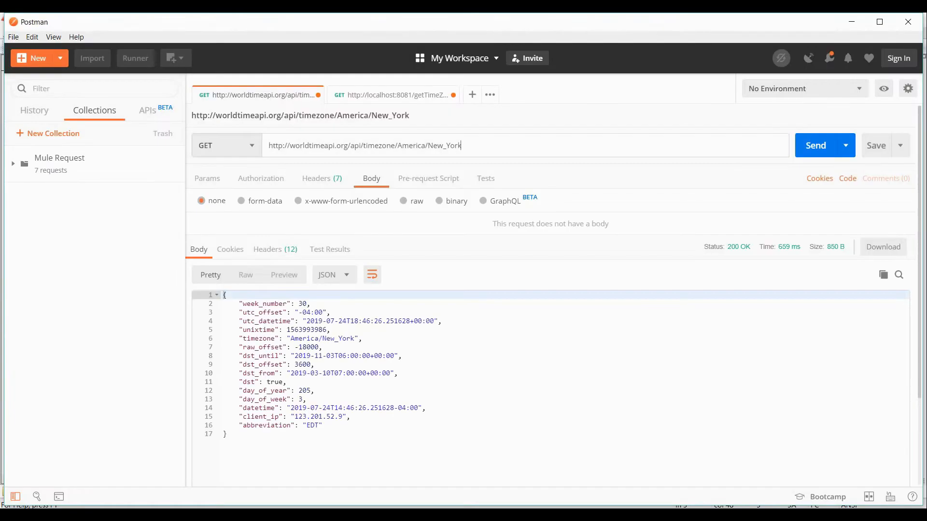
mouse_move(451, 200)
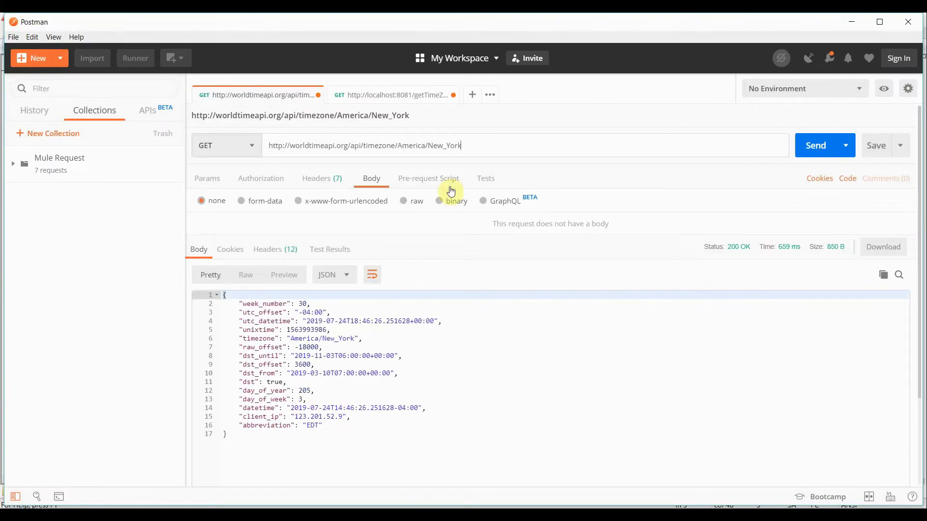
mouse_move(397, 146)
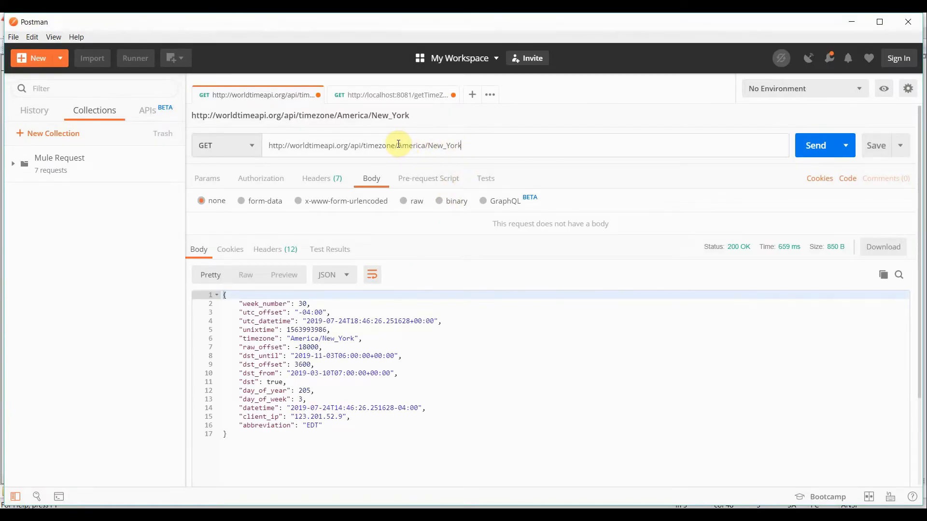
- Change the Postman request URL from America/New_York to Europe/London and send it
double_click(426, 145)
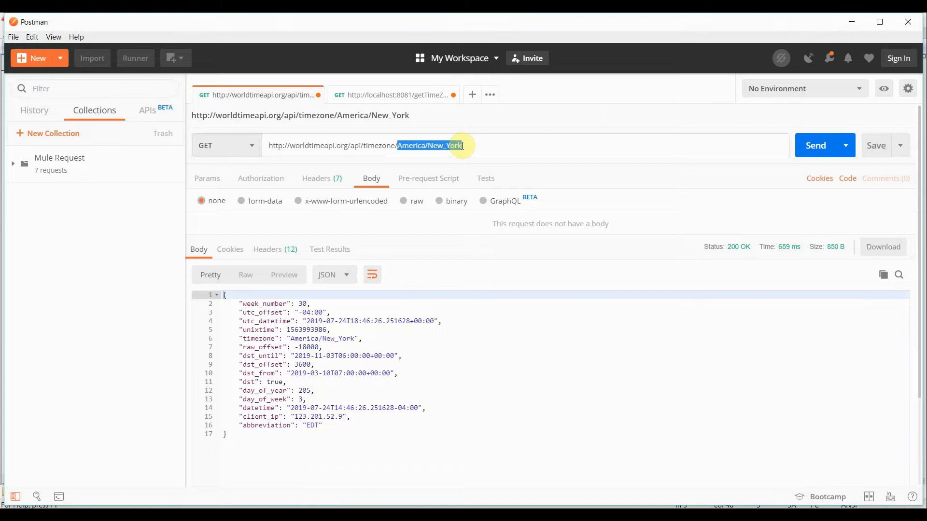
type("Eu")
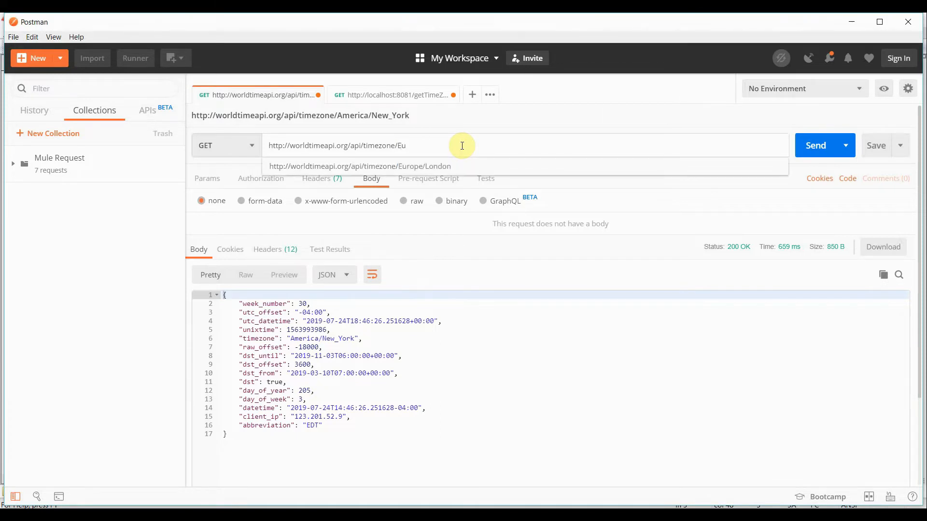
type("rope")
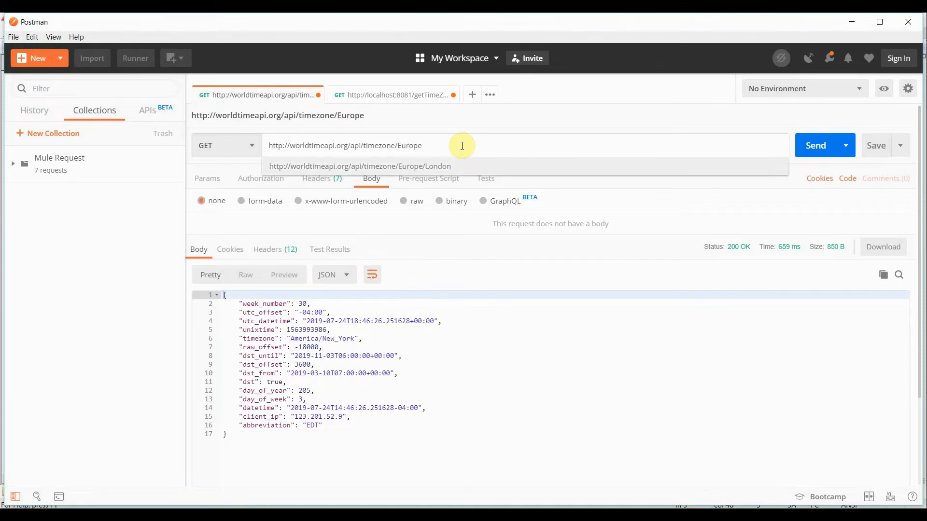
left_click(359, 167)
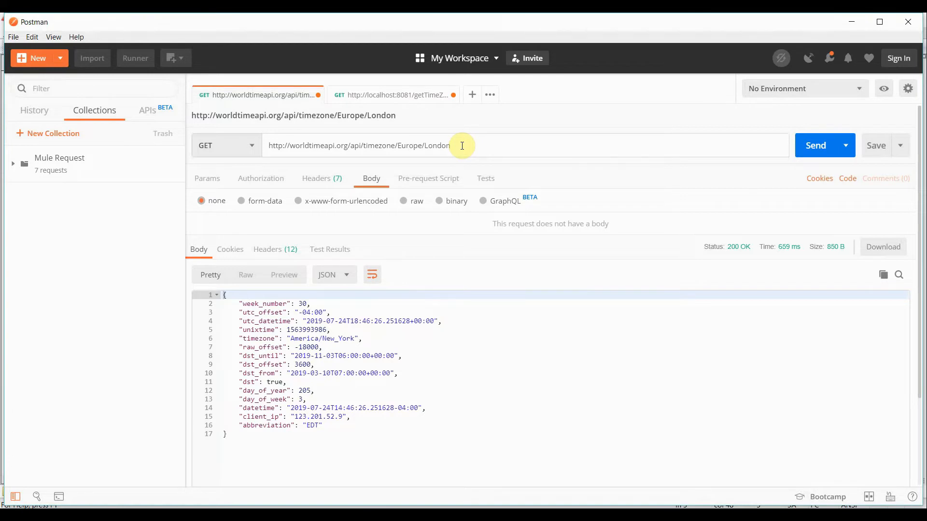
mouse_move(814, 145)
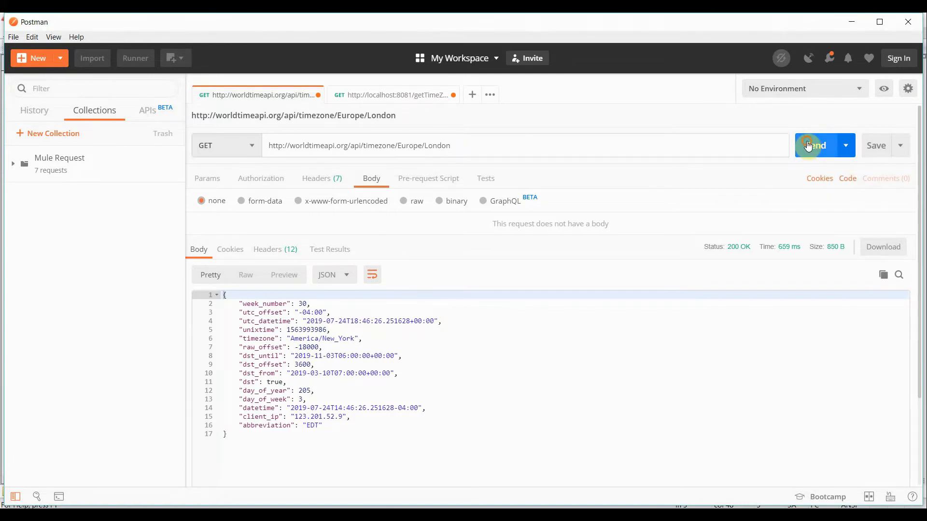
left_click(816, 145)
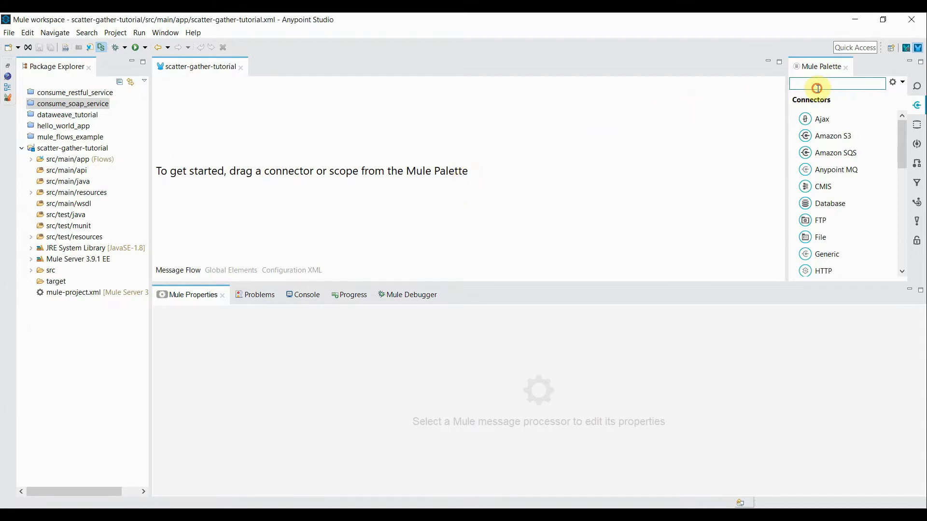
- Find the HTTP connector in the Mule Palette, place it as listener, and show its properties
type("htt")
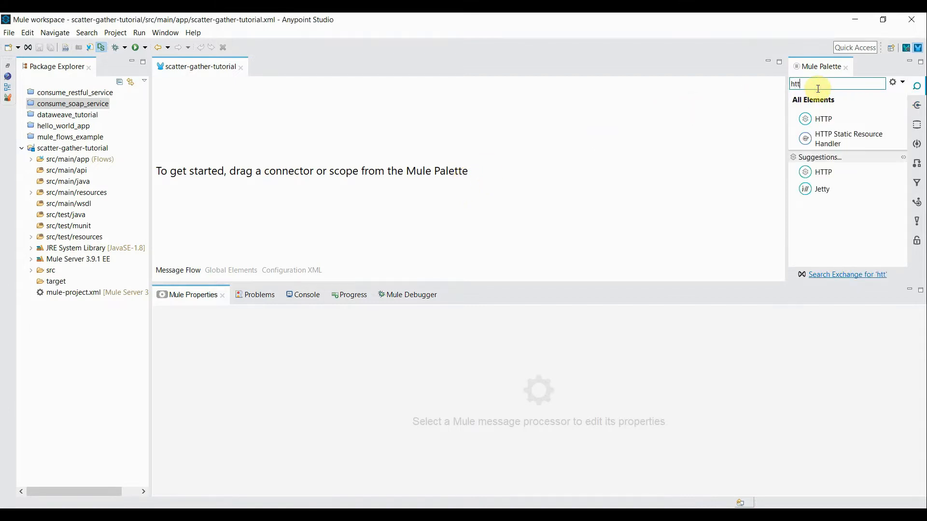
type("p")
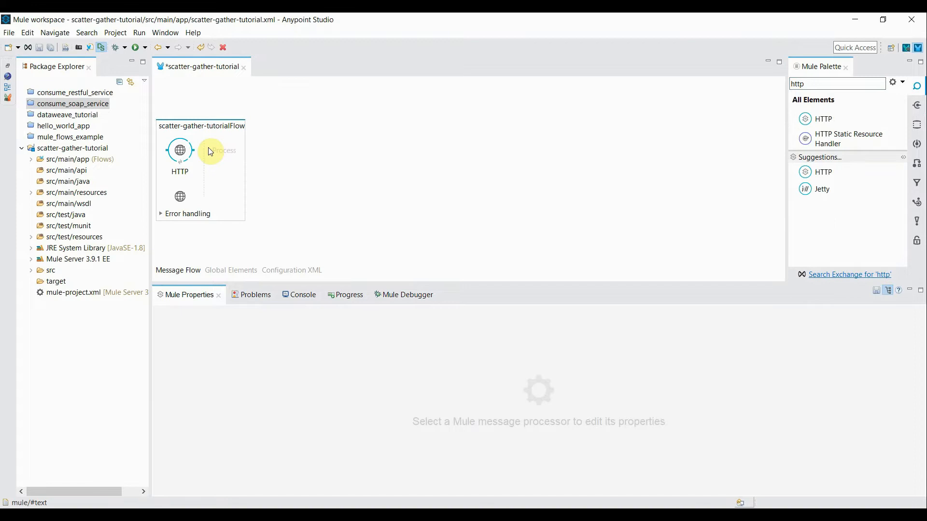
left_click(179, 149)
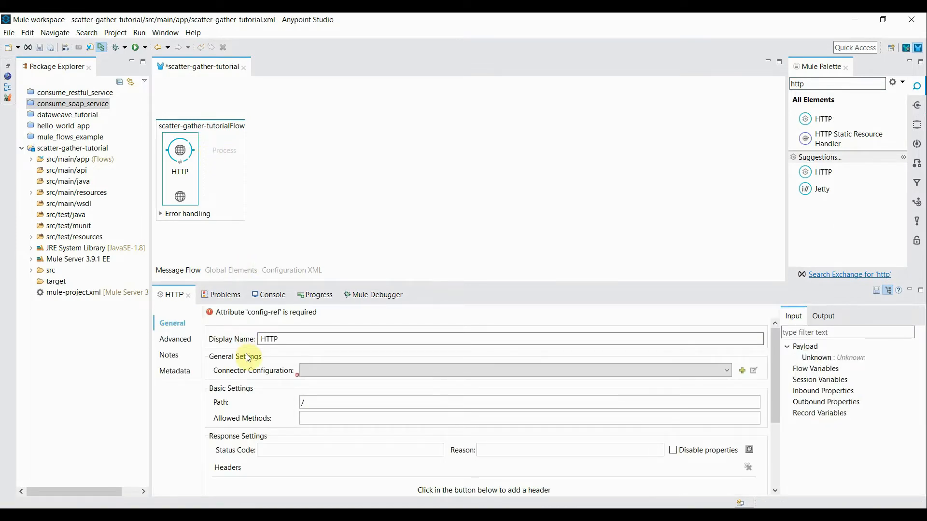
mouse_move(754, 377)
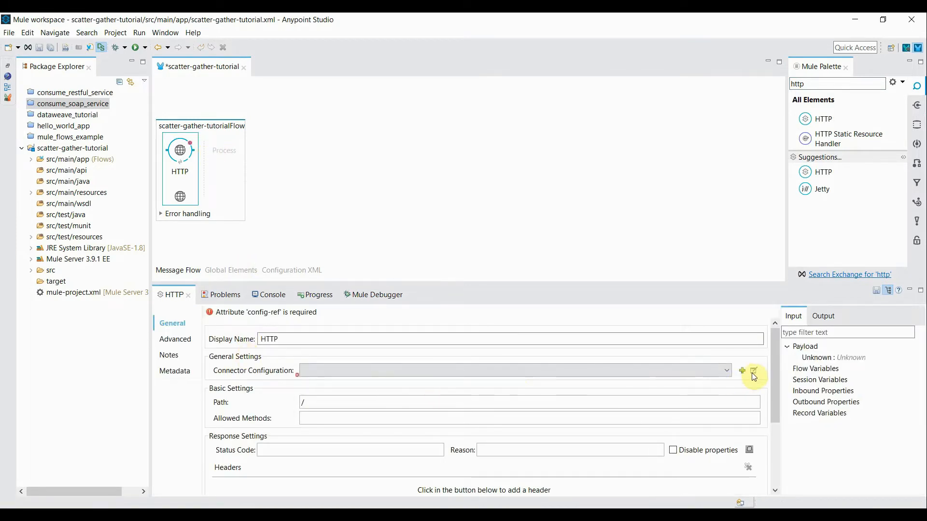
- Create a new listener configuration with base path /getTimeZoneInfo and allow the GET method
left_click(743, 370)
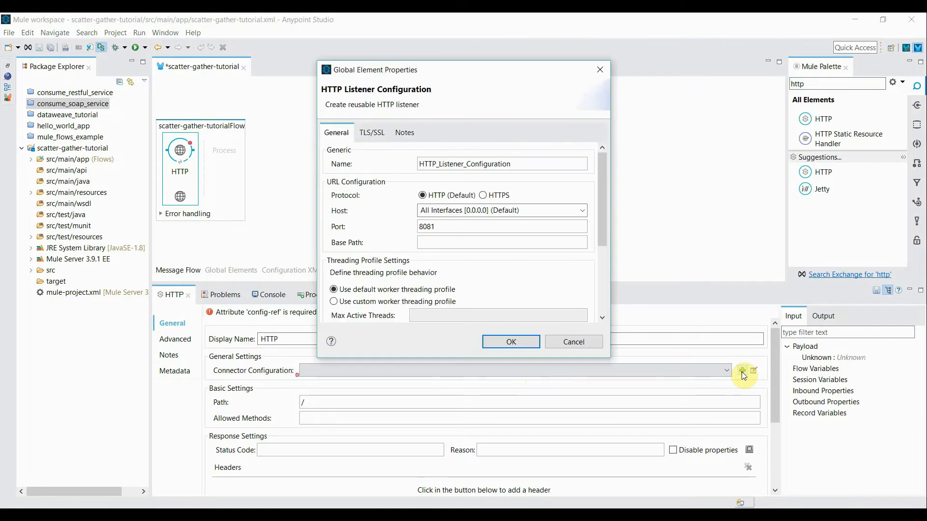
mouse_move(381, 236)
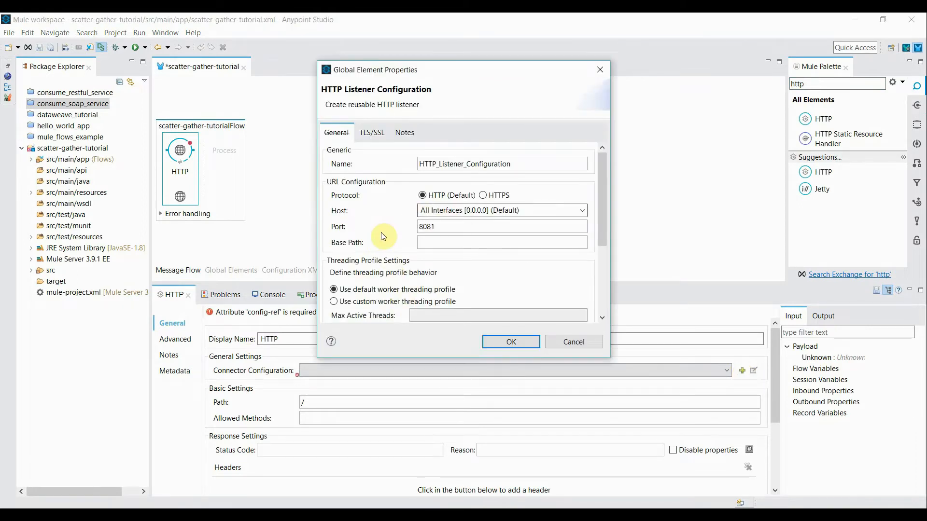
mouse_move(444, 252)
type("/")
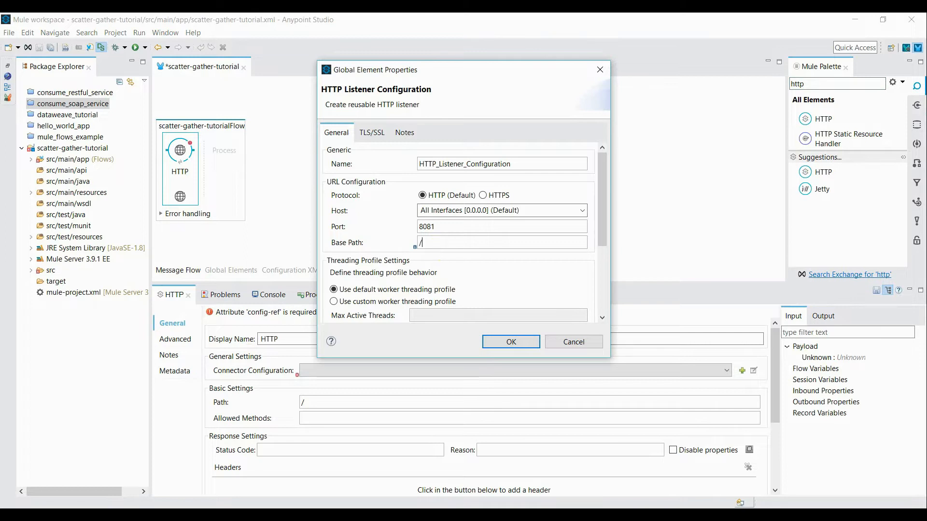
type("getTime")
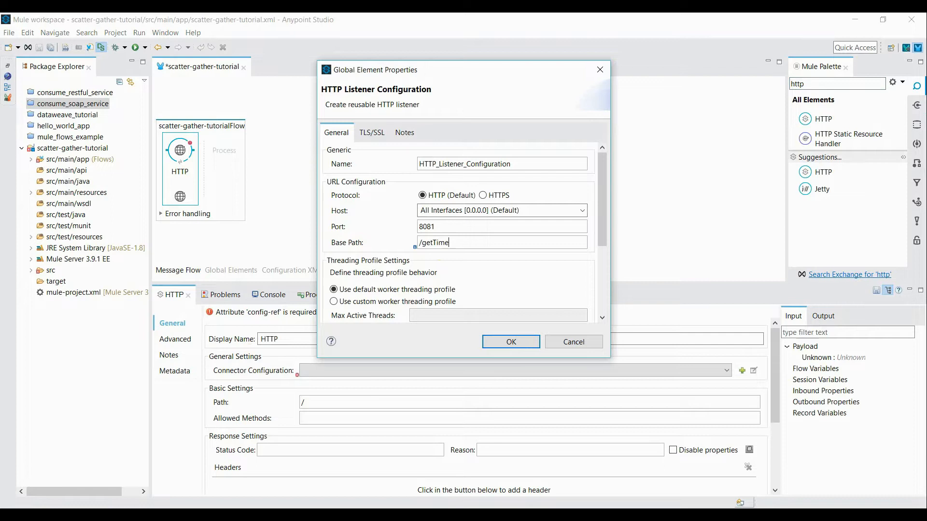
type("ZoneInf")
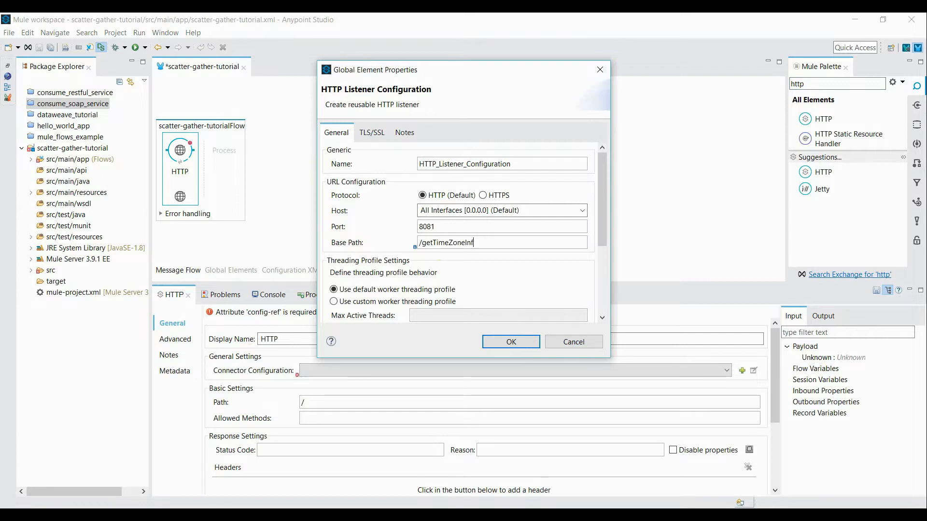
type("o")
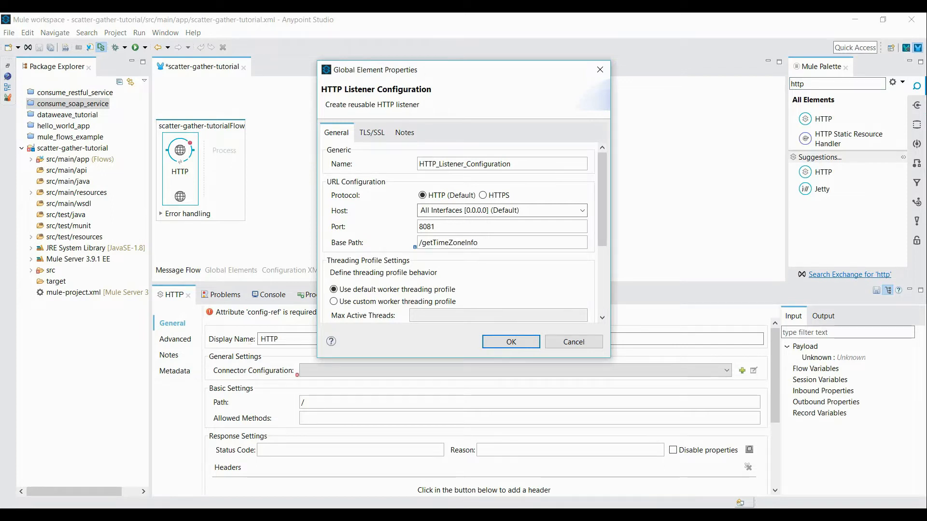
left_click(510, 342)
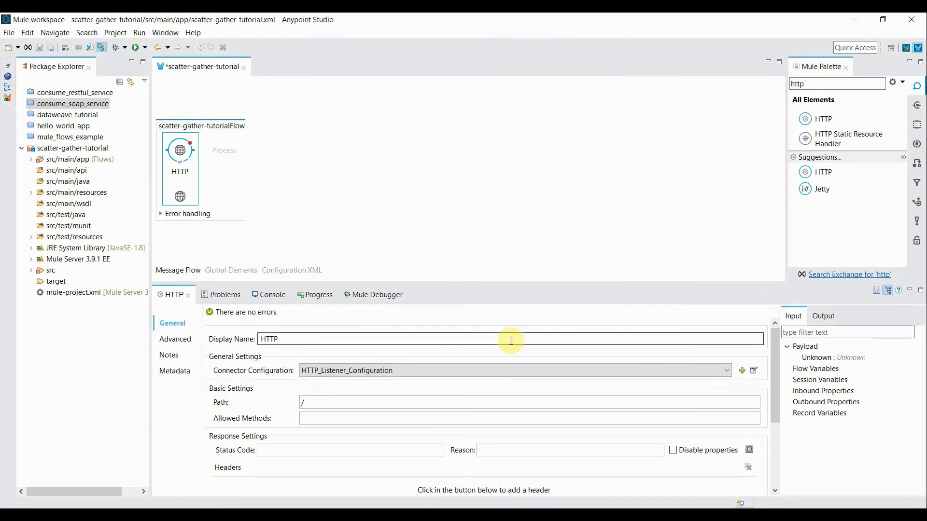
mouse_move(327, 402)
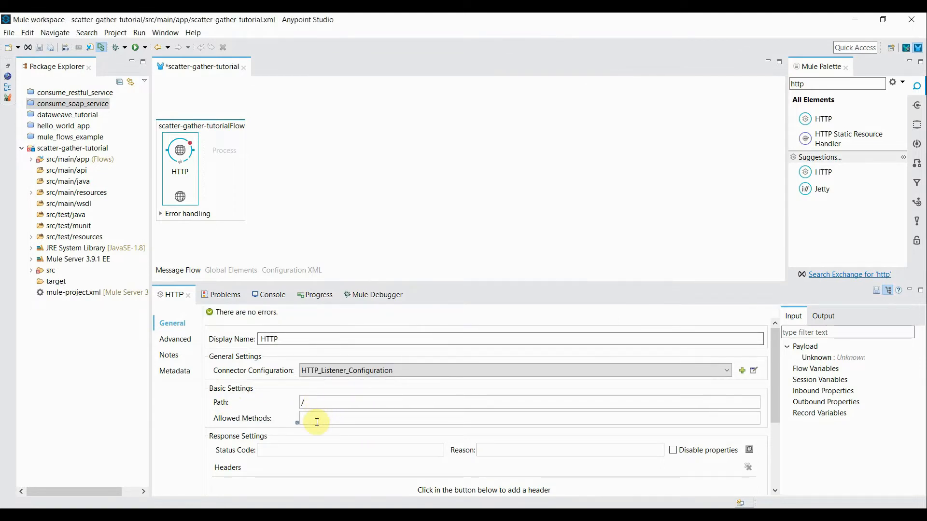
type("GET")
left_click(837, 83)
type("scatter")
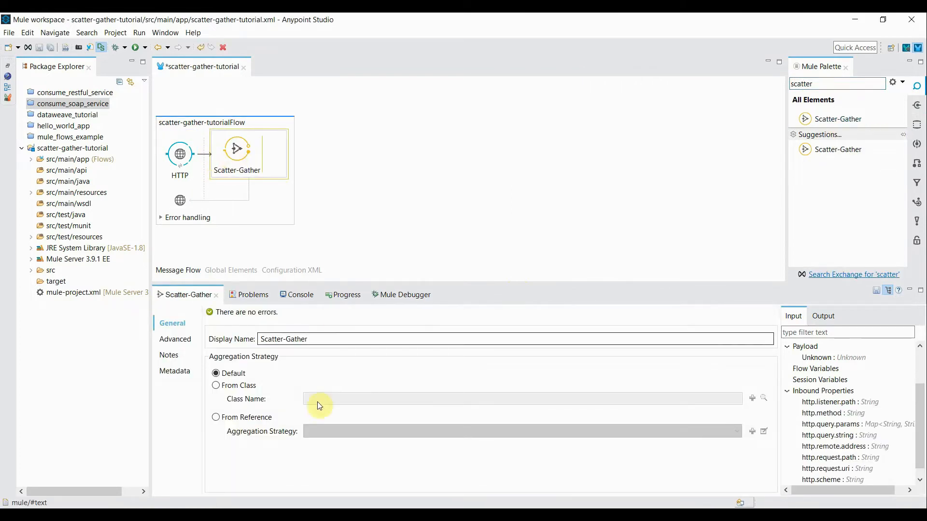
mouse_move(266, 361)
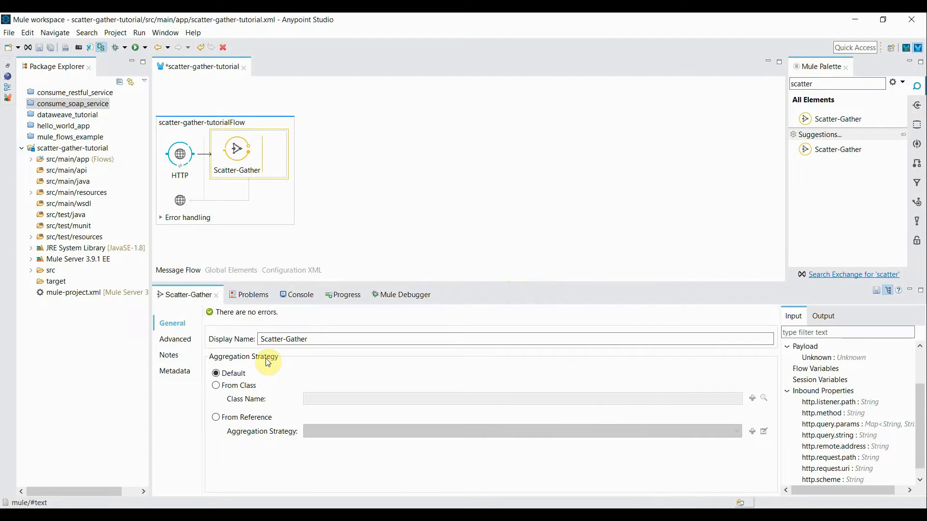
mouse_move(262, 368)
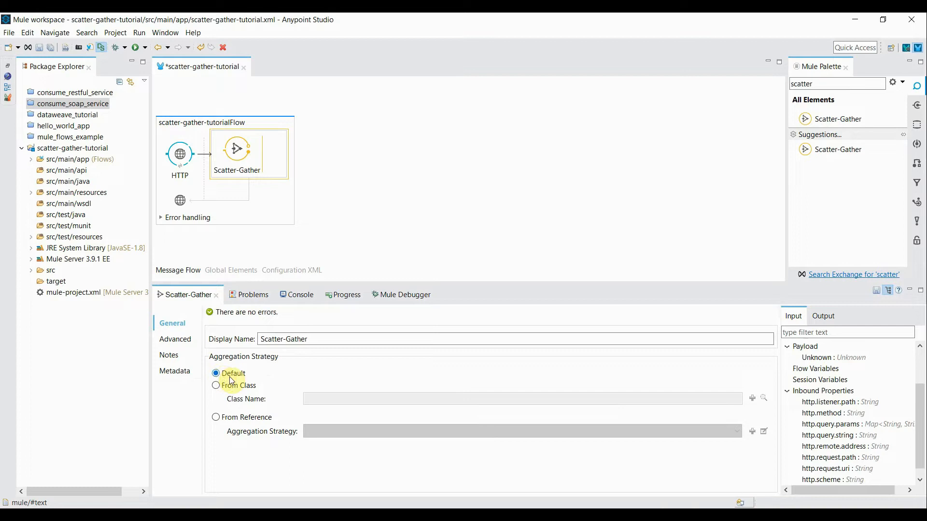
mouse_move(290, 383)
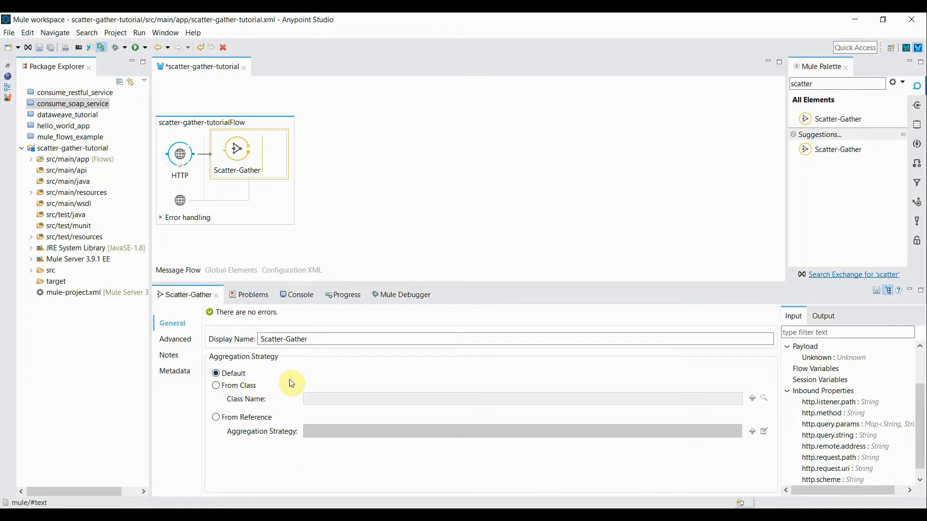
mouse_move(215, 392)
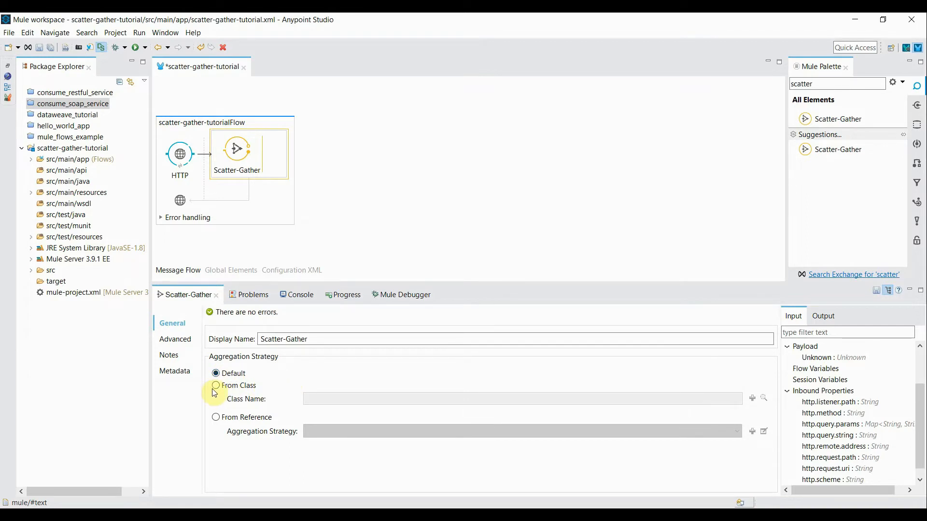
mouse_move(233, 413)
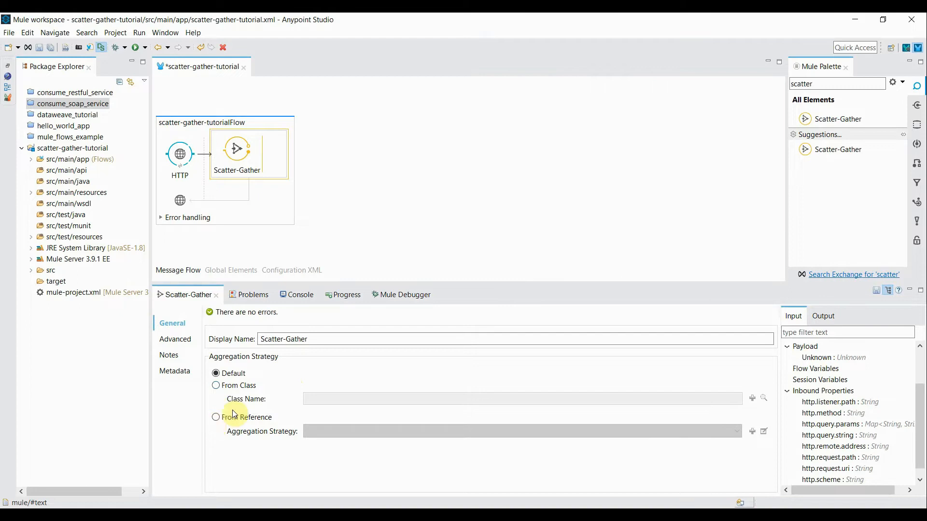
mouse_move(281, 393)
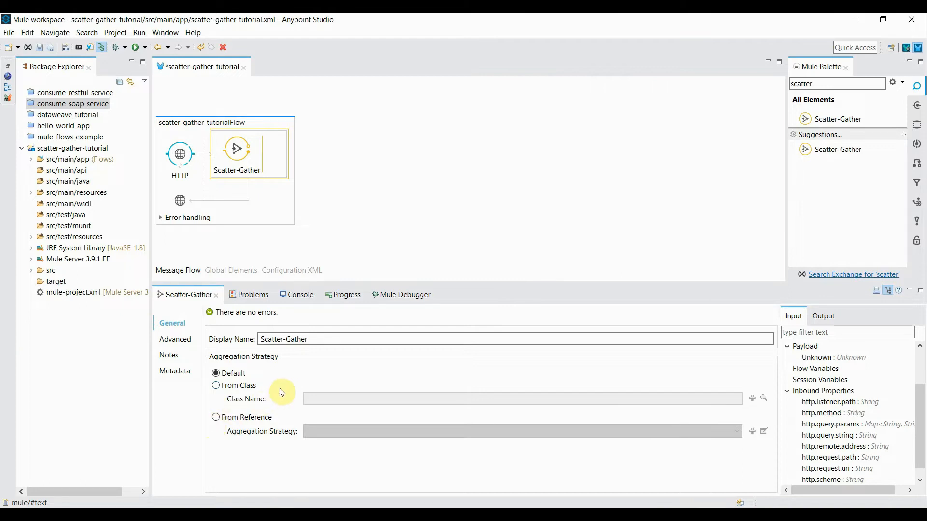
mouse_move(238, 385)
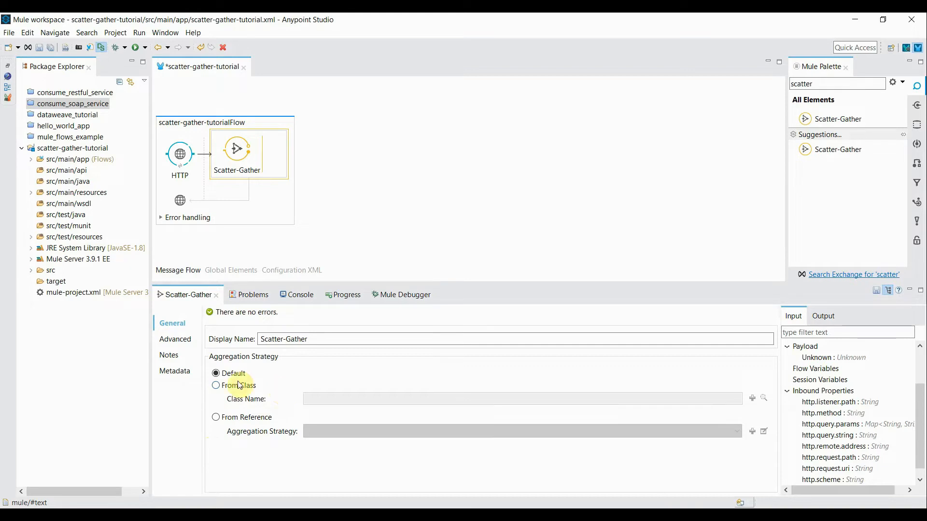
- Keep the Scatter-Gather's Default aggregation strategy and view its Advanced settings
left_click(174, 339)
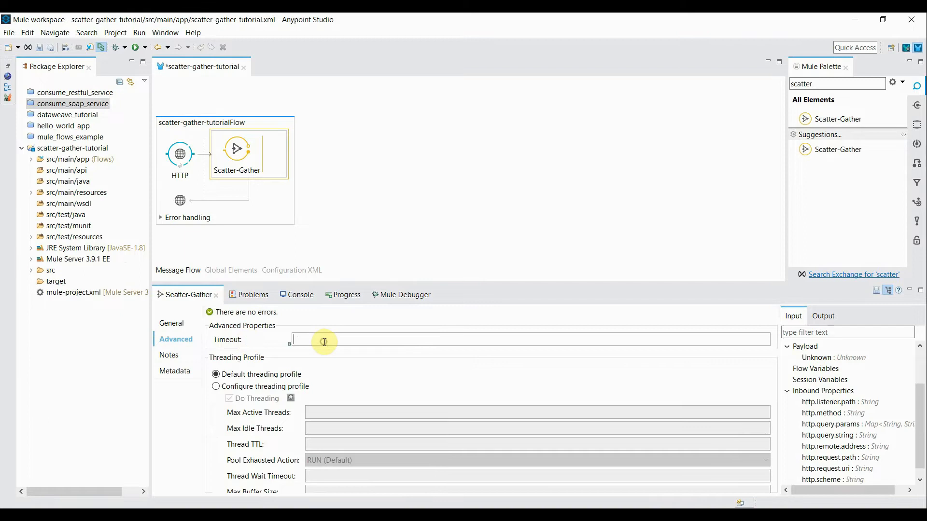
- Enter 5000 as the Scatter-Gather's timeout
type("5")
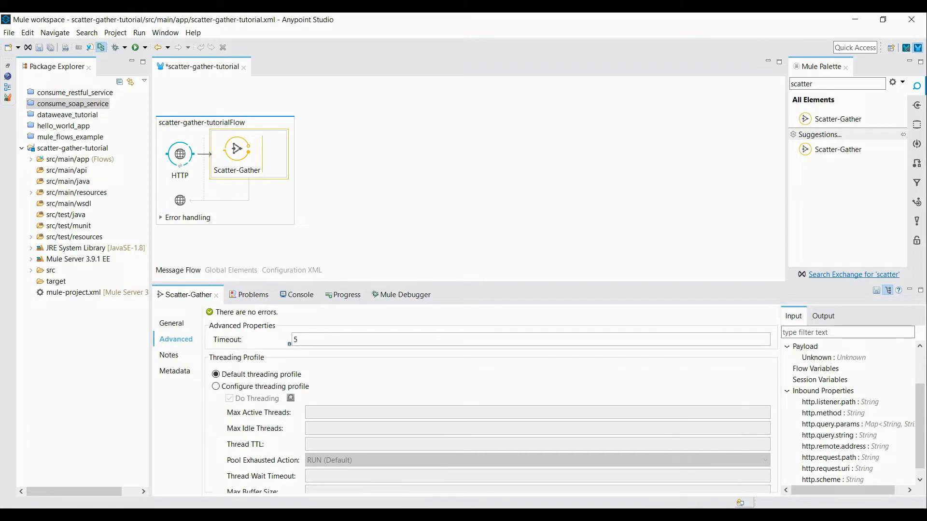
type("000")
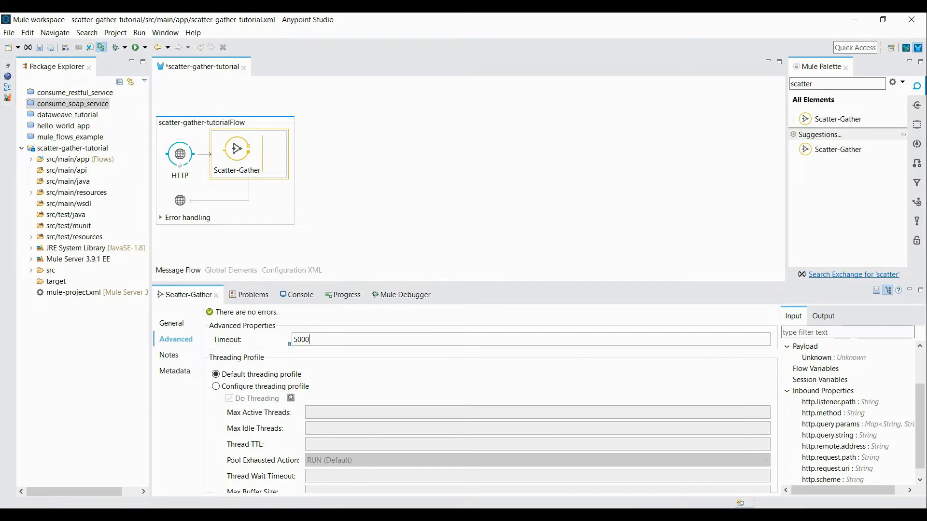
mouse_move(315, 367)
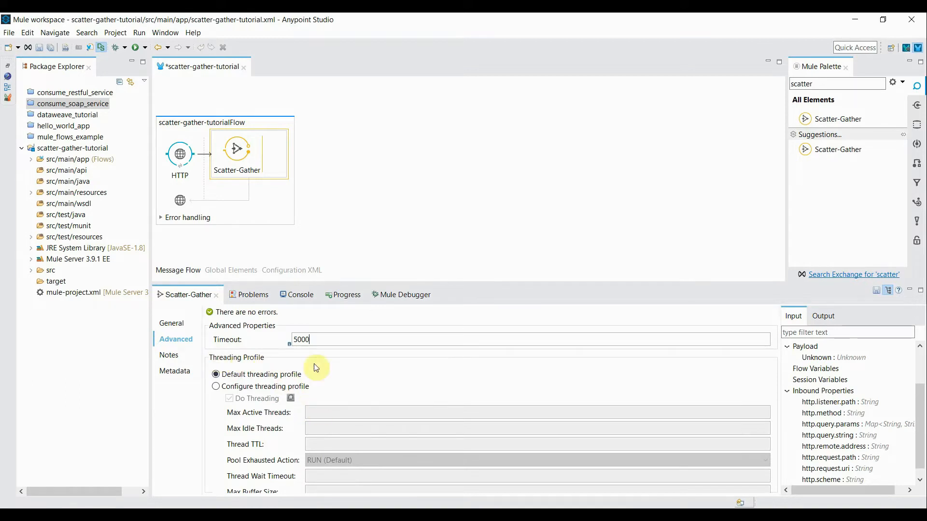
mouse_move(343, 372)
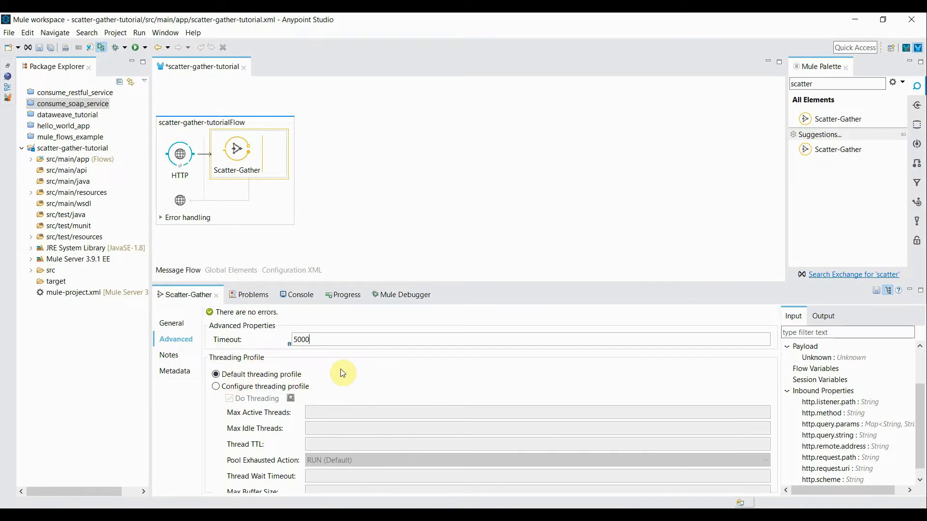
mouse_move(369, 353)
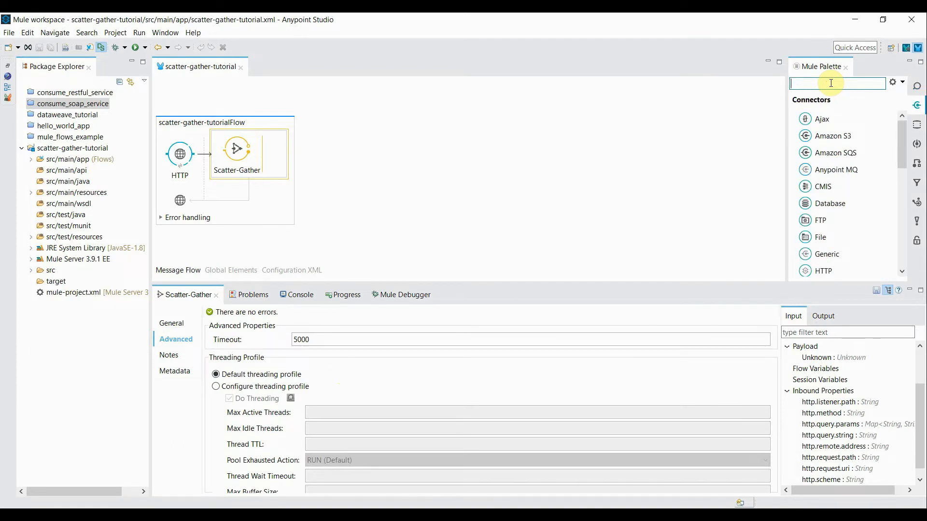
- Add an HTTP request named 'HTTP Time Zone 1' inside the Scatter-Gather and begin its connector configuration
type("h")
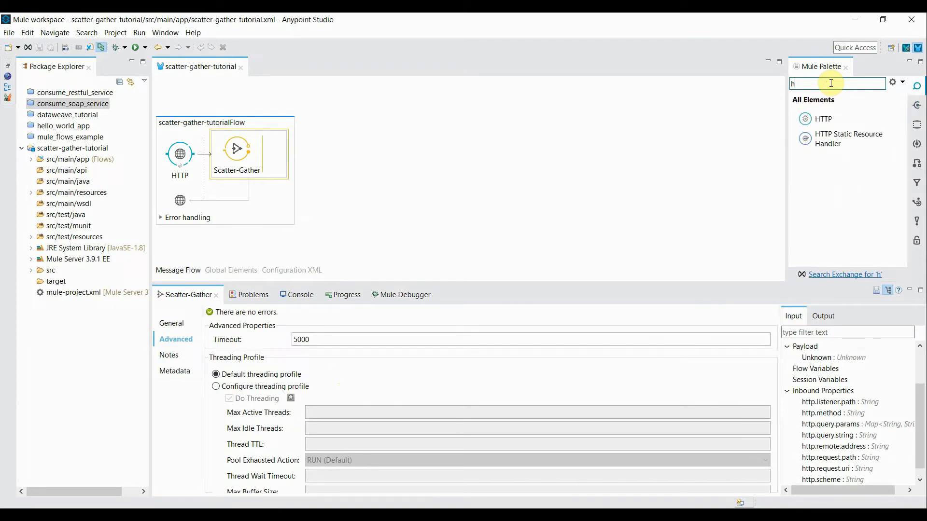
type("tt")
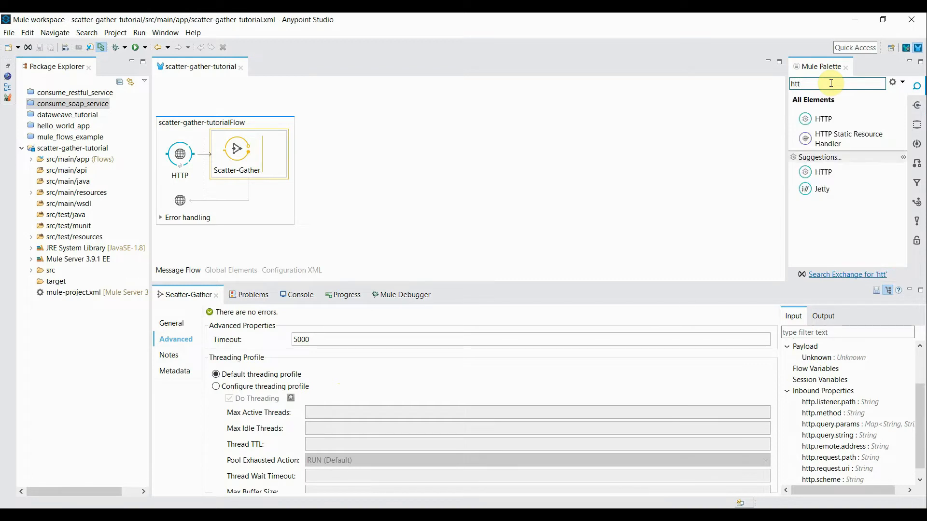
type("p")
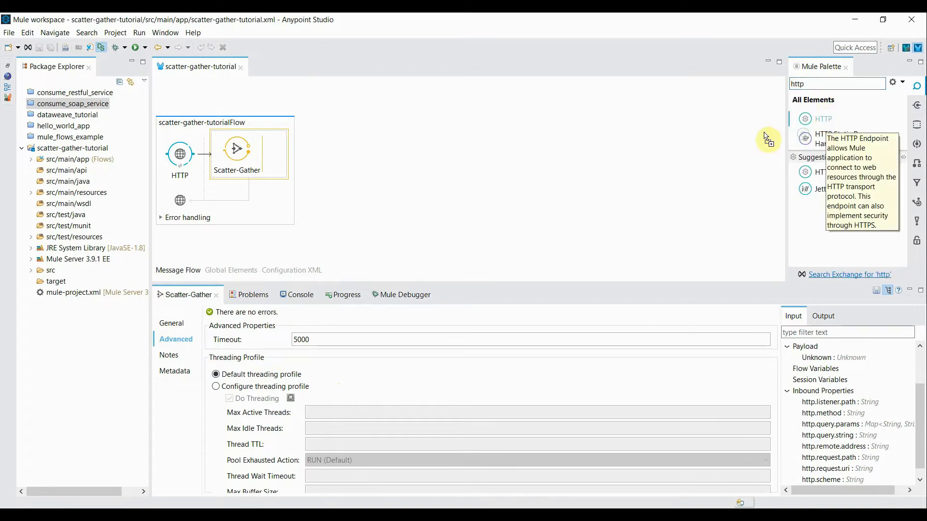
mouse_move(278, 155)
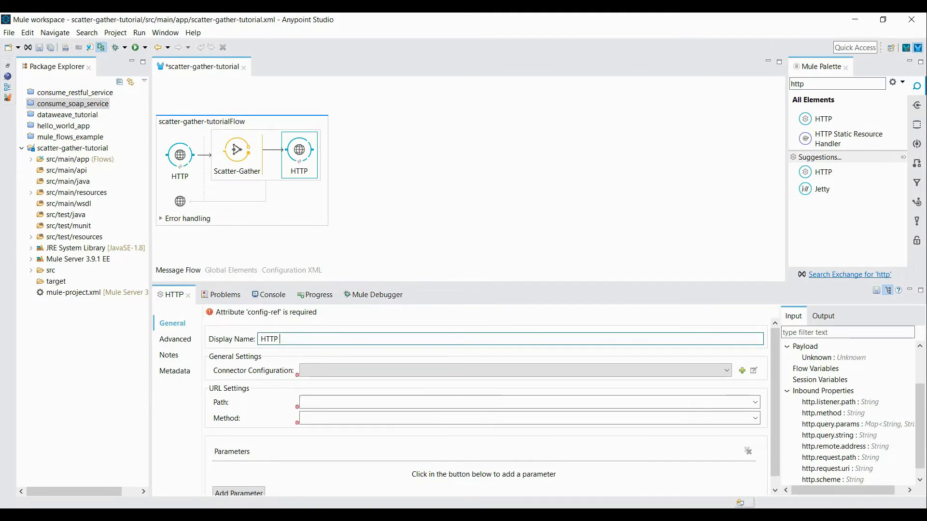
type("Time")
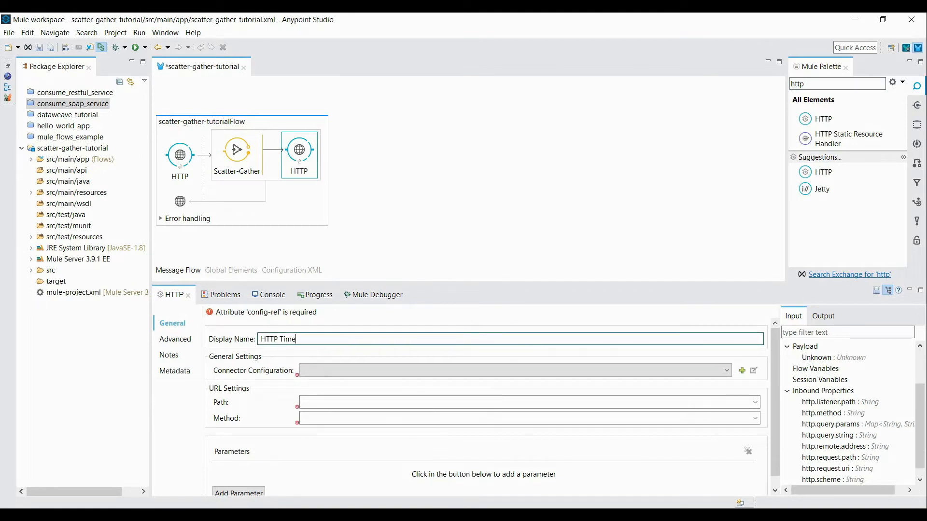
type("Zone 1")
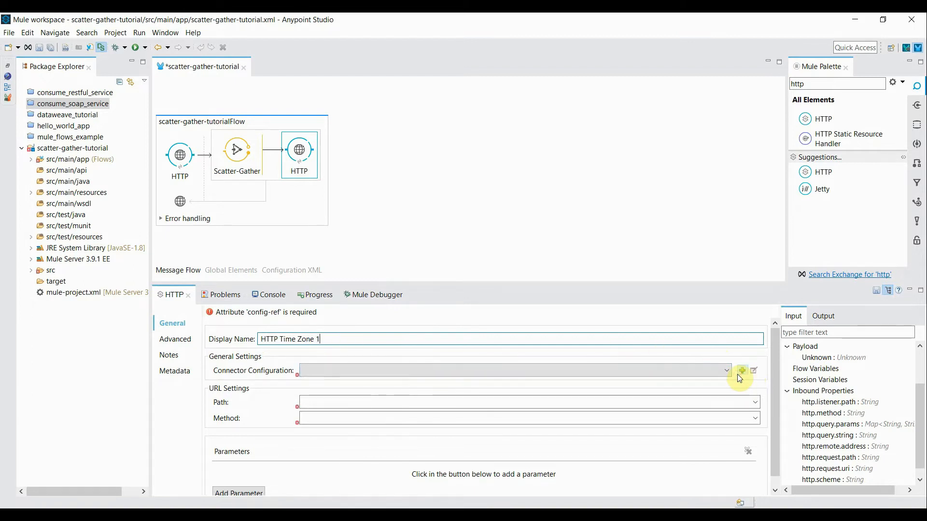
left_click(742, 371)
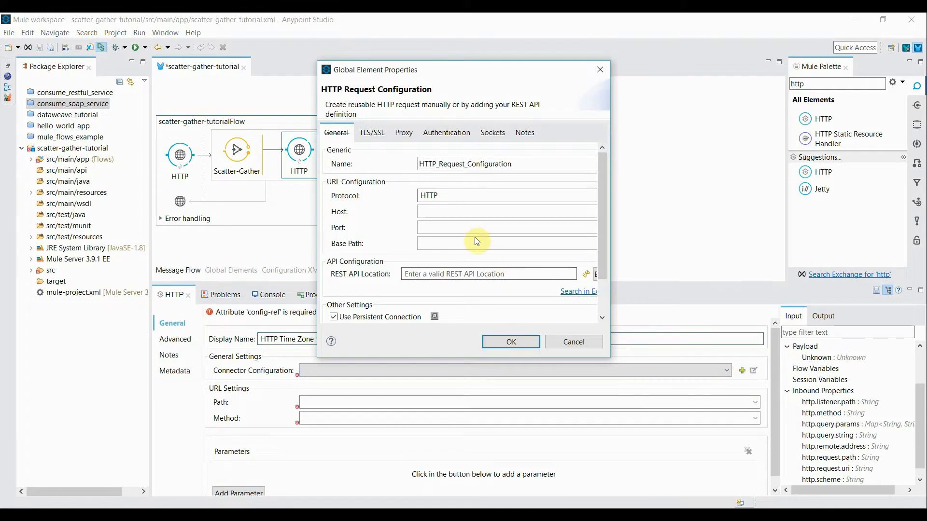
mouse_move(340, 238)
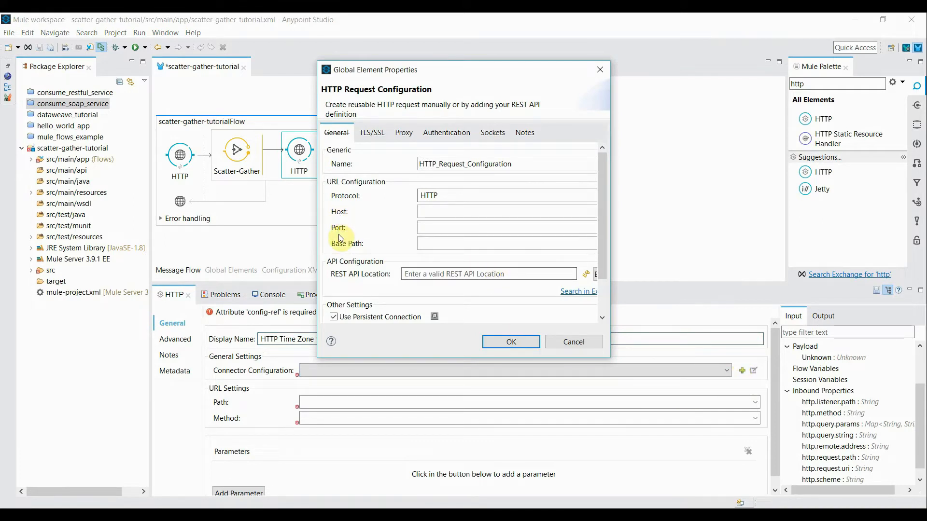
mouse_move(384, 248)
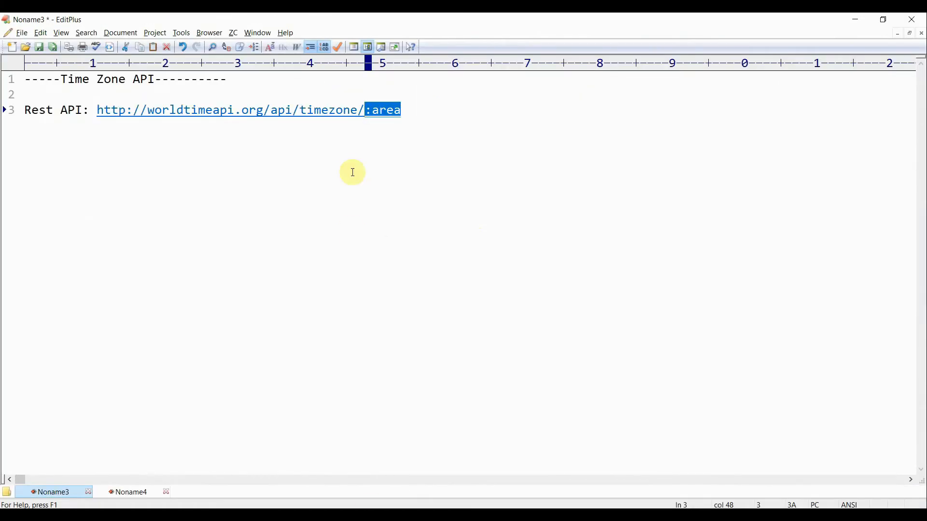
- Select the worldtimeapi.org host in the REST API URL in EditPlus
left_click(265, 110)
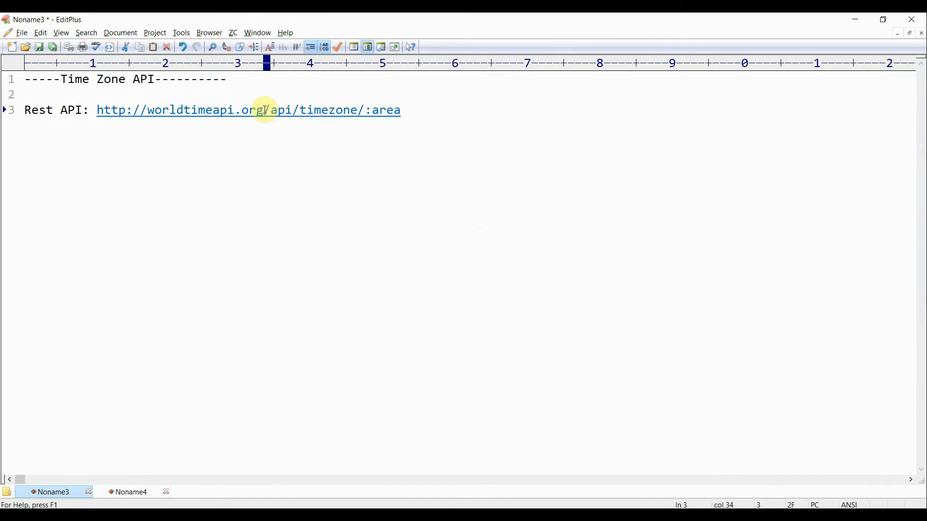
double_click(204, 110)
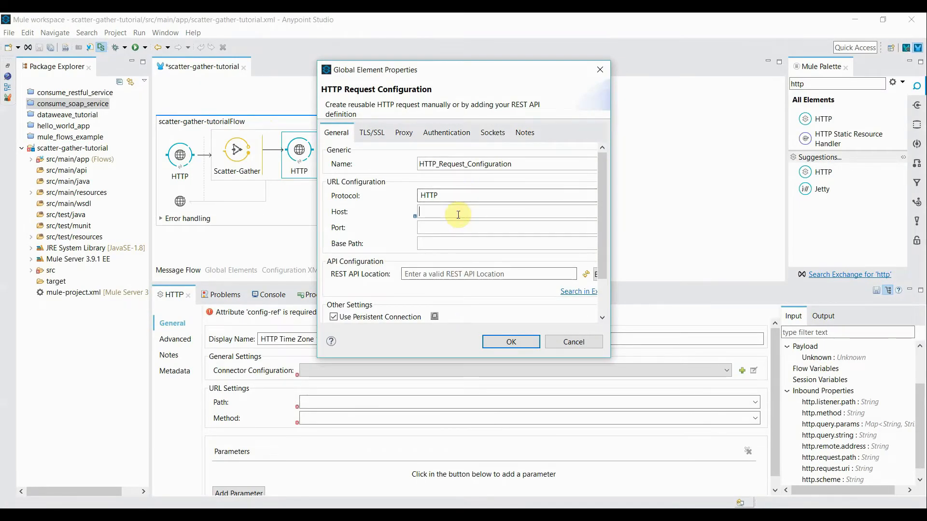
- Save an HTTP request configuration with host worldtimeapi.org, port 80, base path /api/timezone
type("worldtimeapi.org")
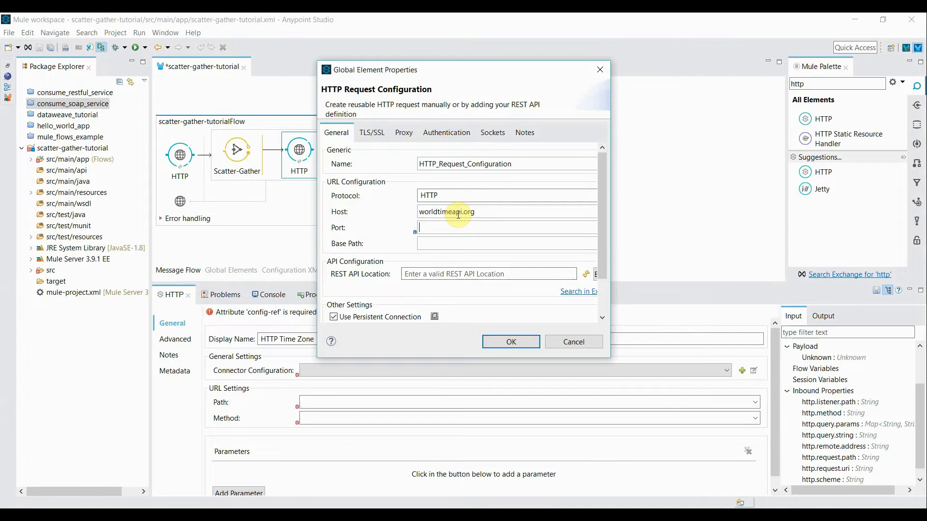
type("80")
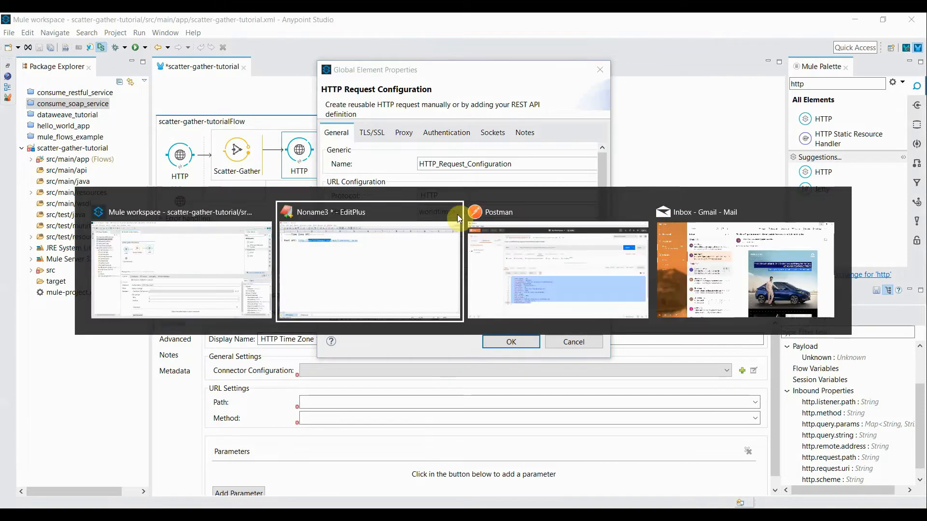
left_click(369, 263)
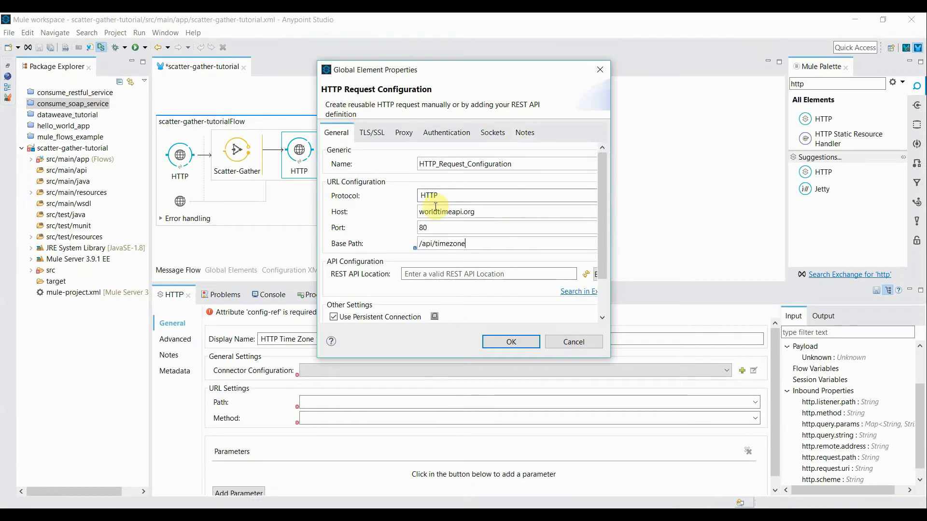
mouse_move(390, 204)
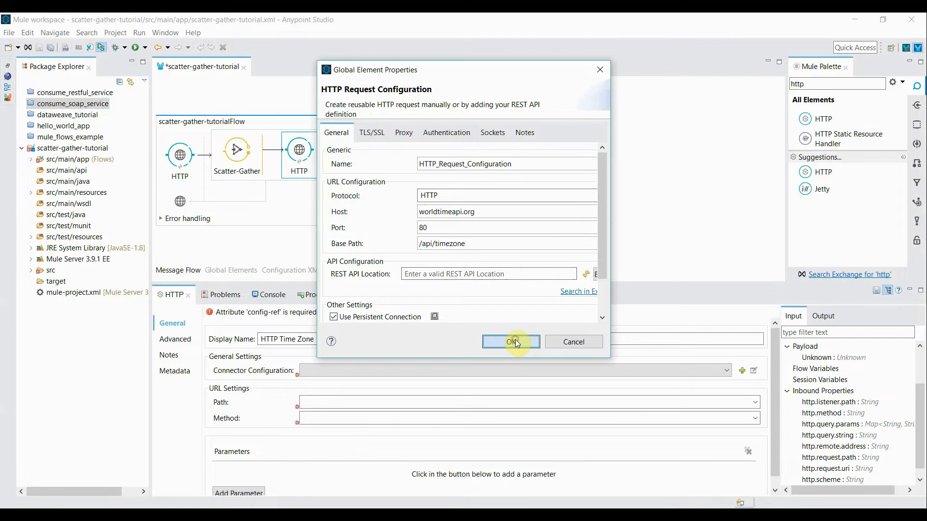
left_click(510, 342)
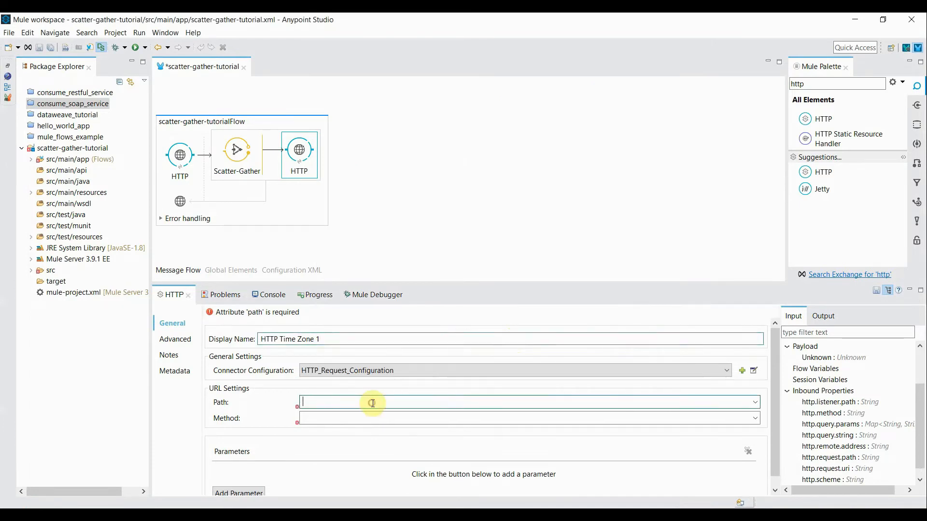
- Set HTTP Time Zone 1's request path to /America/New_York using GET
type("/")
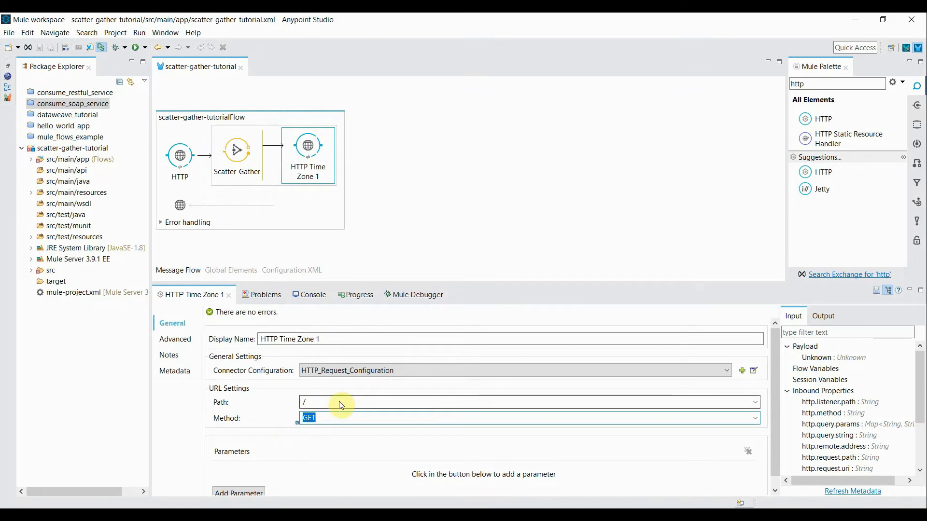
left_click(340, 403)
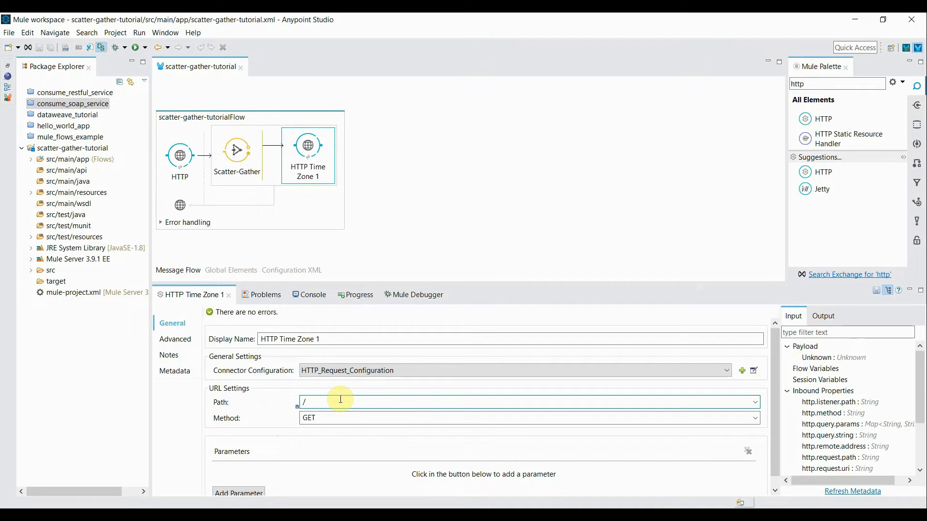
type("Am")
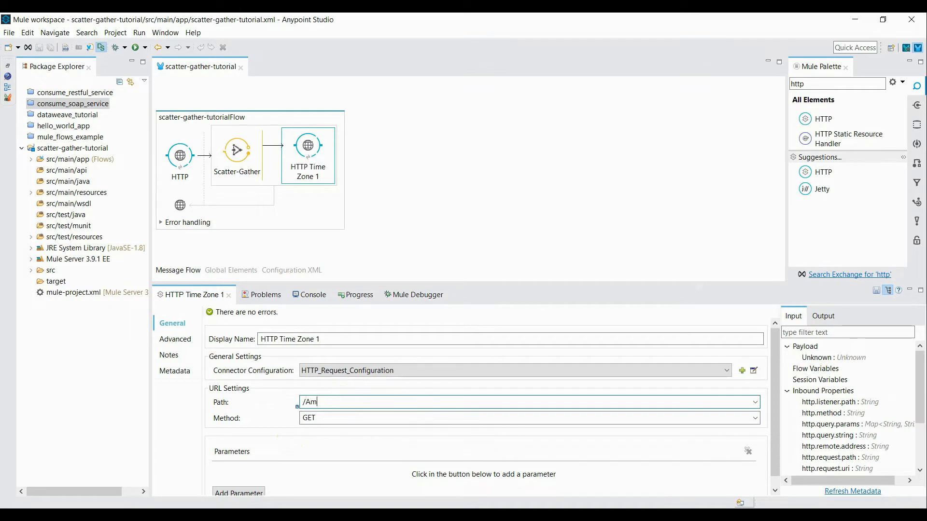
type("erica/")
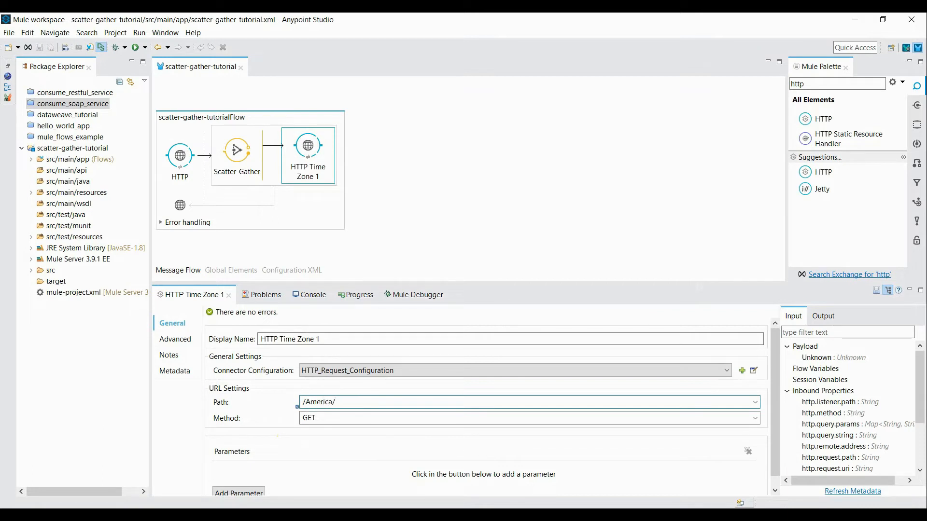
type("New_")
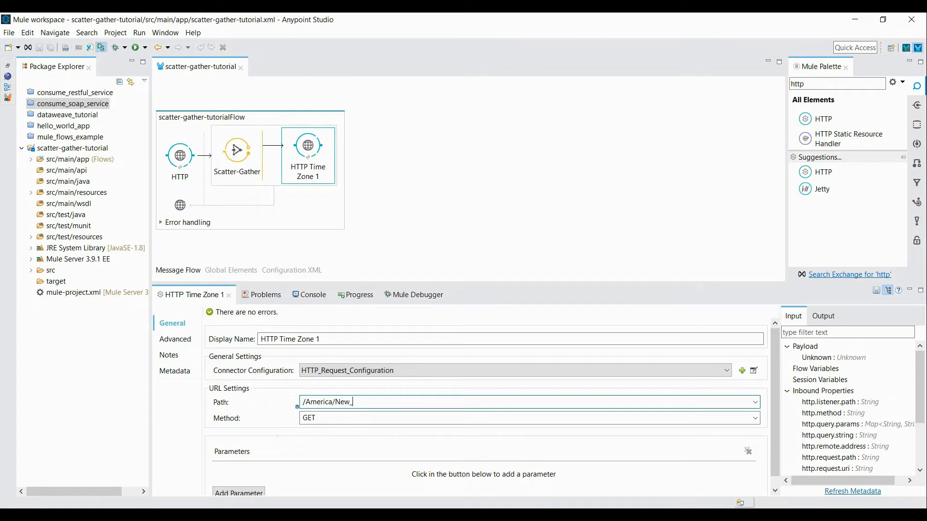
type("York")
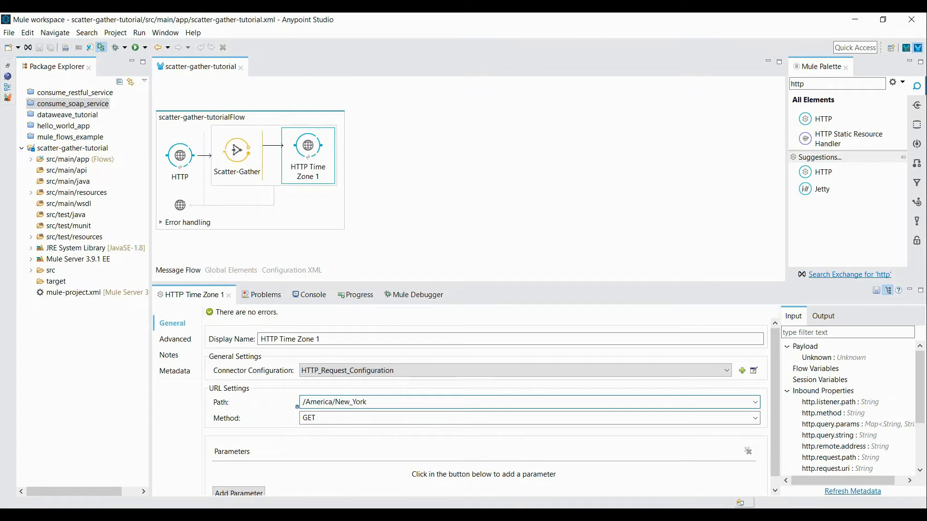
- Add a second HTTP request to the Scatter-Gather named 'HTTP Time Zone 2'
triple_click(334, 402)
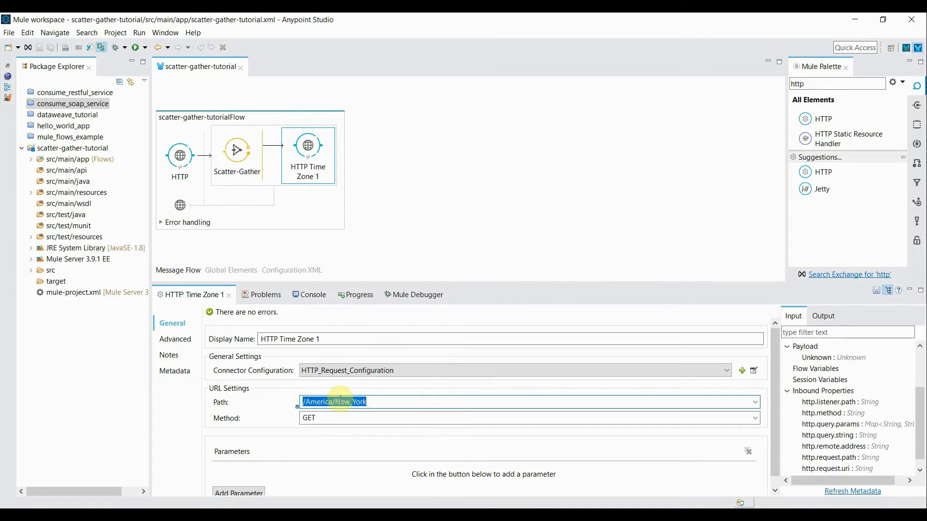
mouse_move(308, 166)
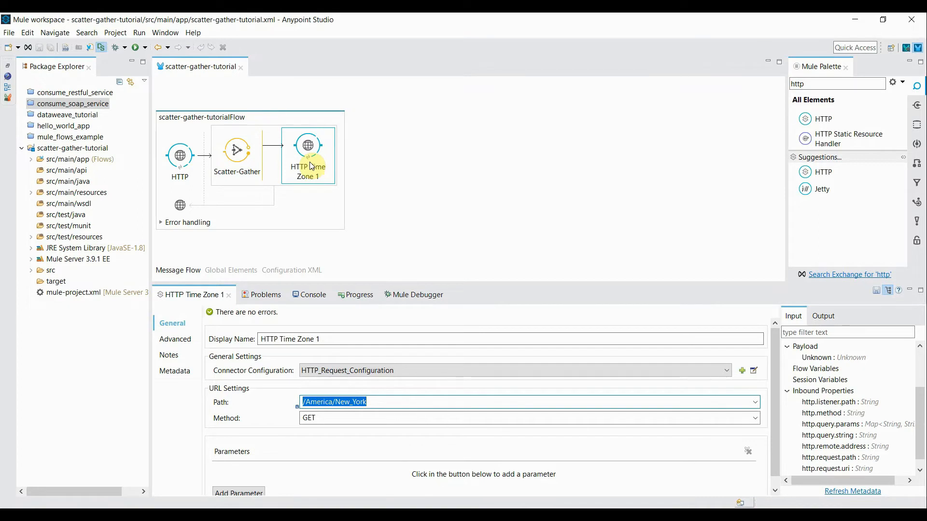
mouse_move(822, 119)
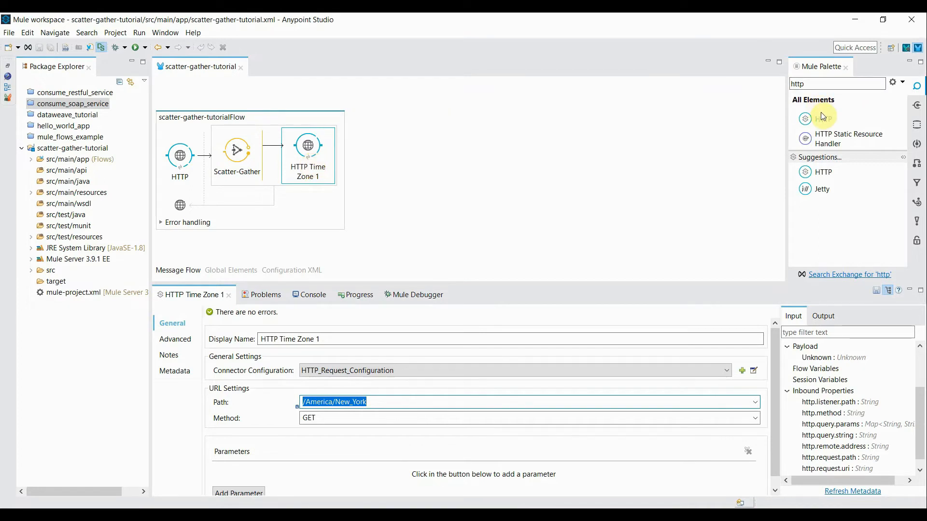
mouse_move(821, 118)
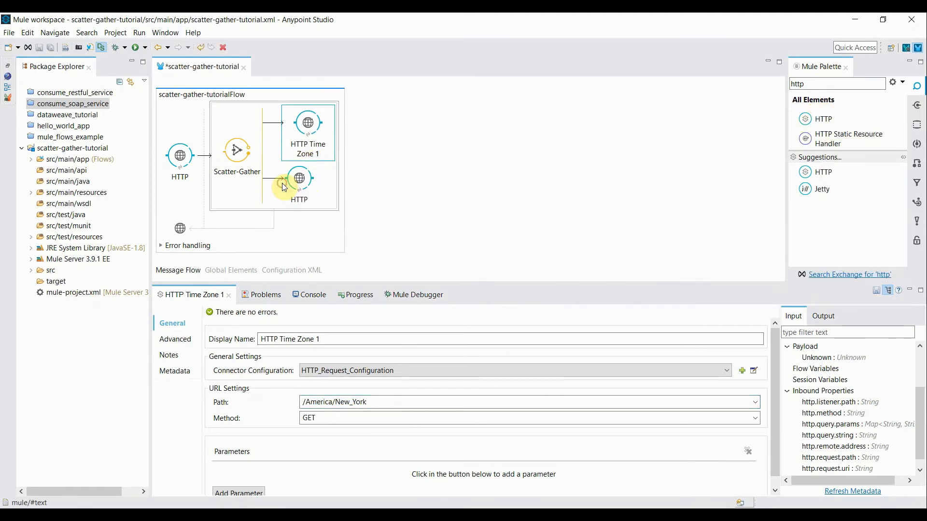
left_click(299, 178)
type("HTTP Tim")
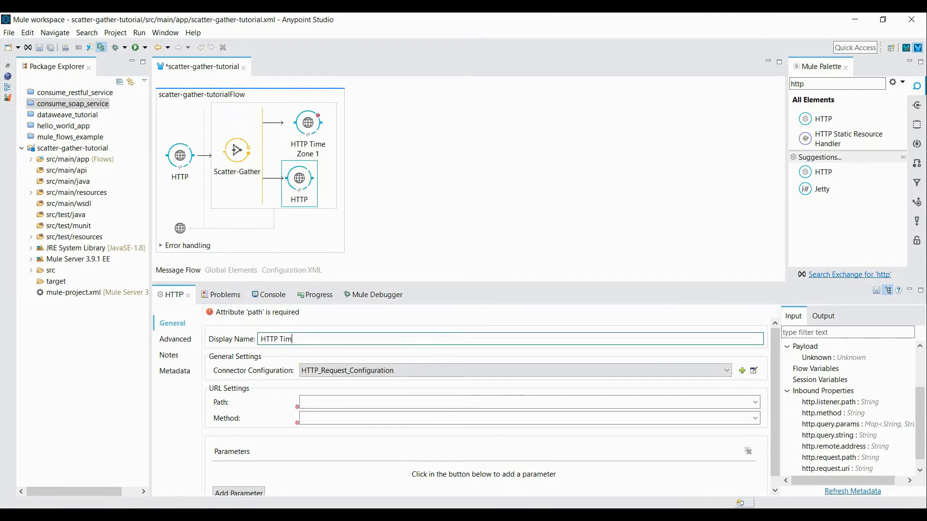
type("e Zon")
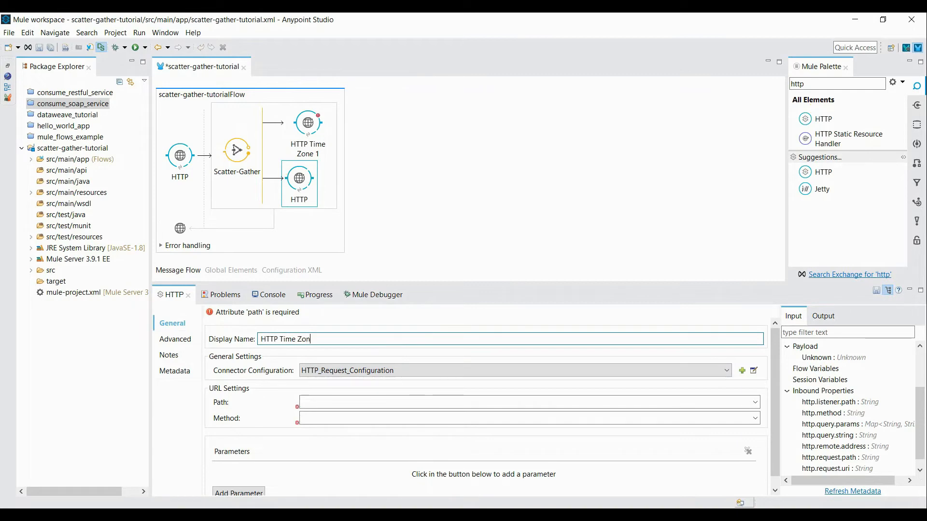
type("e 2")
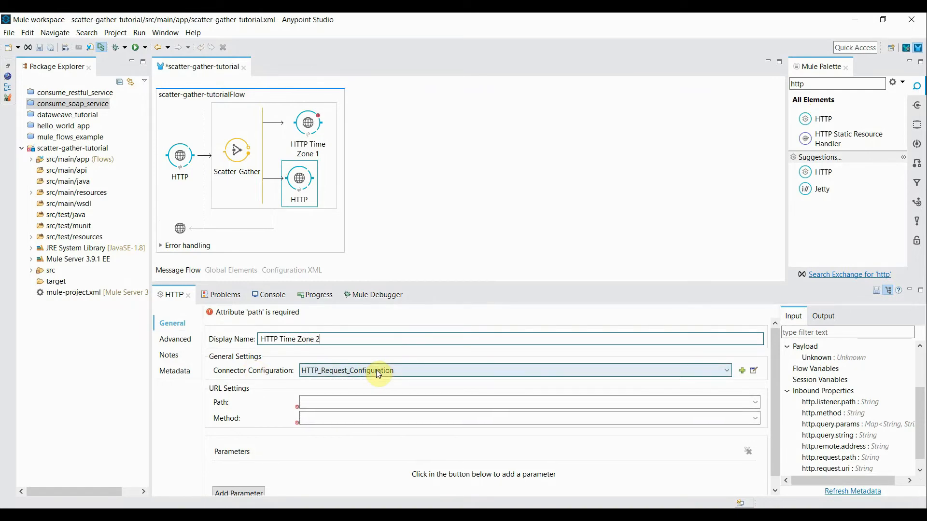
- Set HTTP Time Zone 2's request path to /Europe/London
type("/")
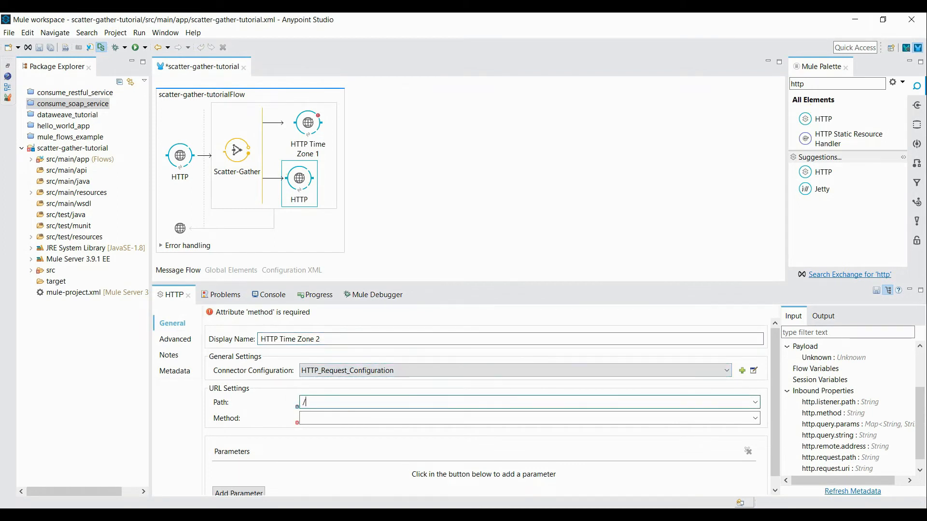
type("E")
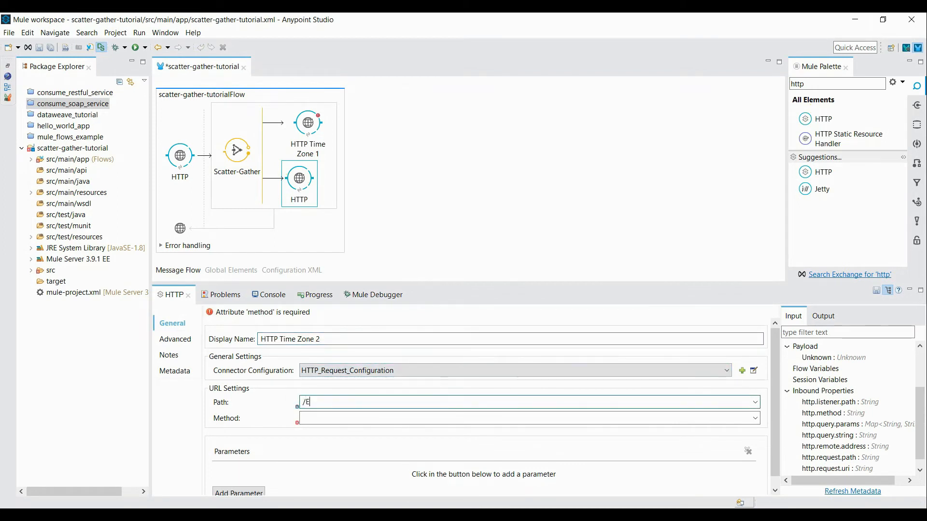
type("urope/Londo")
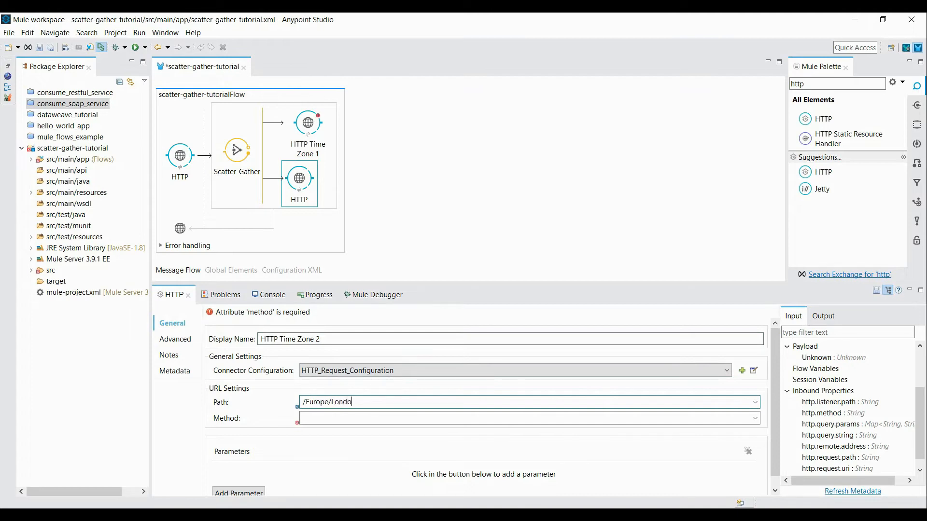
type("n")
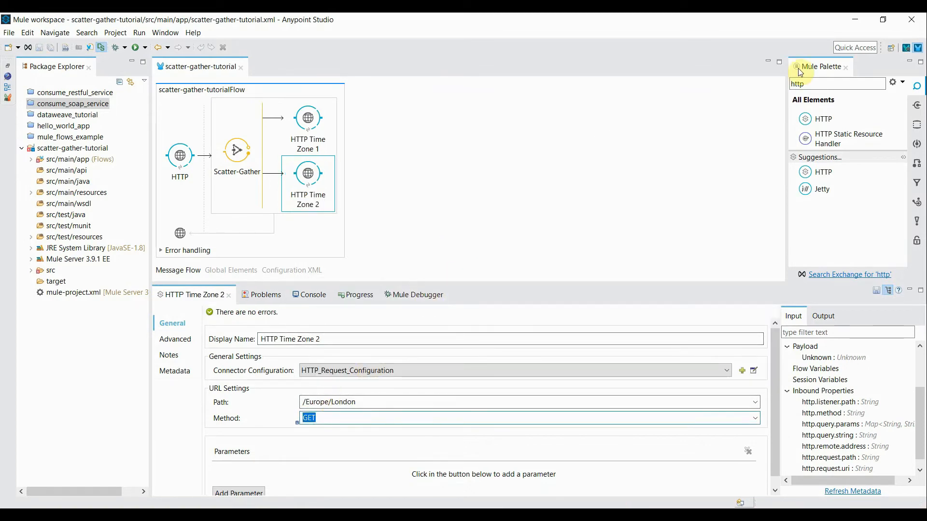
mouse_move(823, 118)
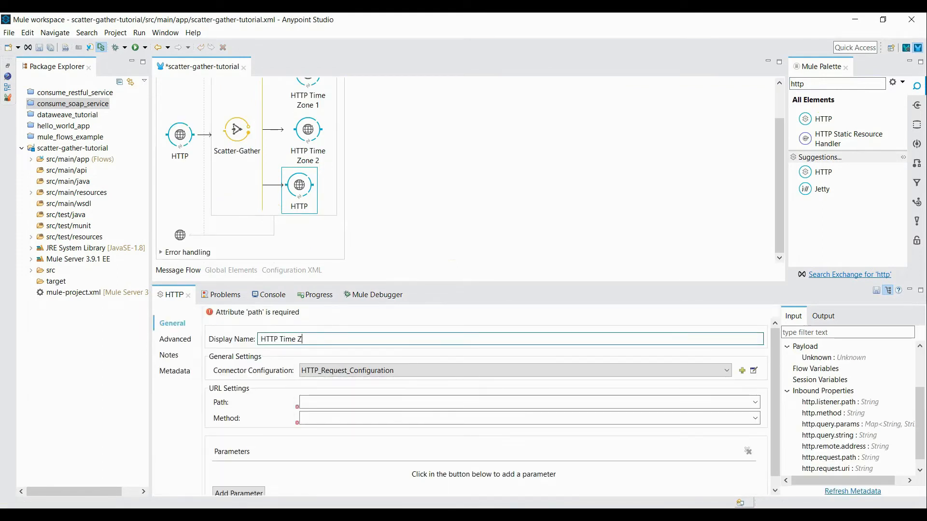
- Name the third route 'HTTP Time Zone 3' with path /Asia/Kolkata and method GET
type("one 3")
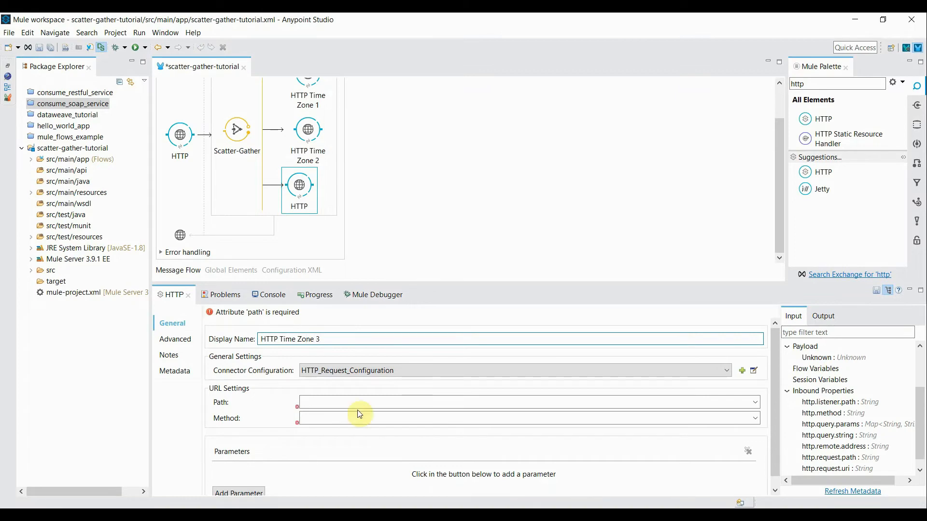
type("/")
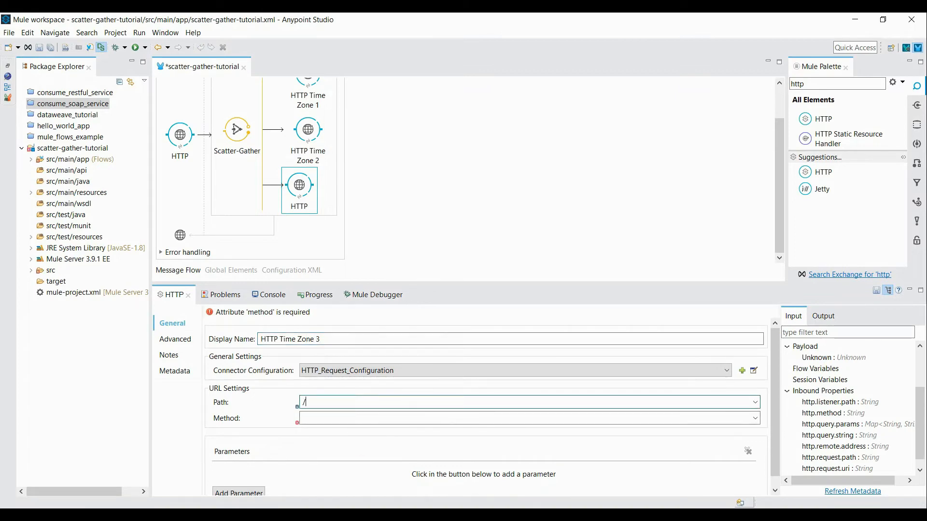
type("Asia")
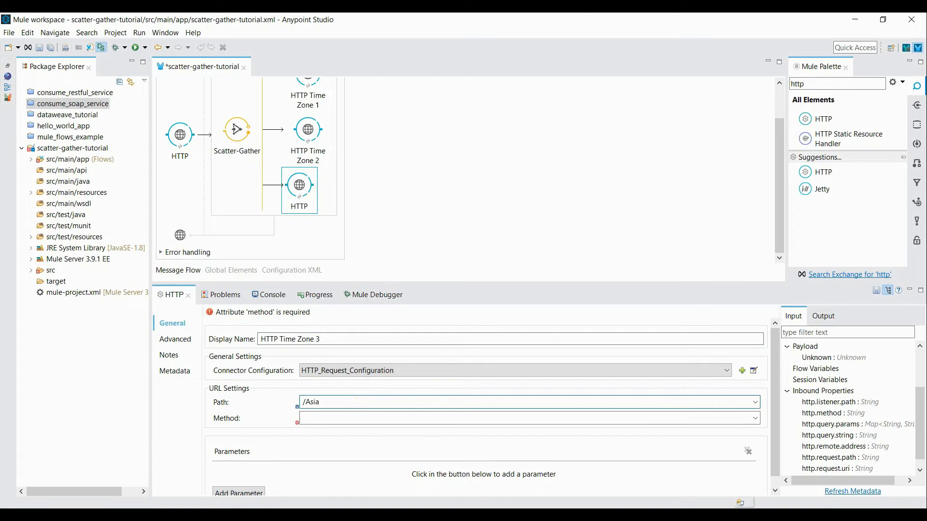
type("/Kolkat")
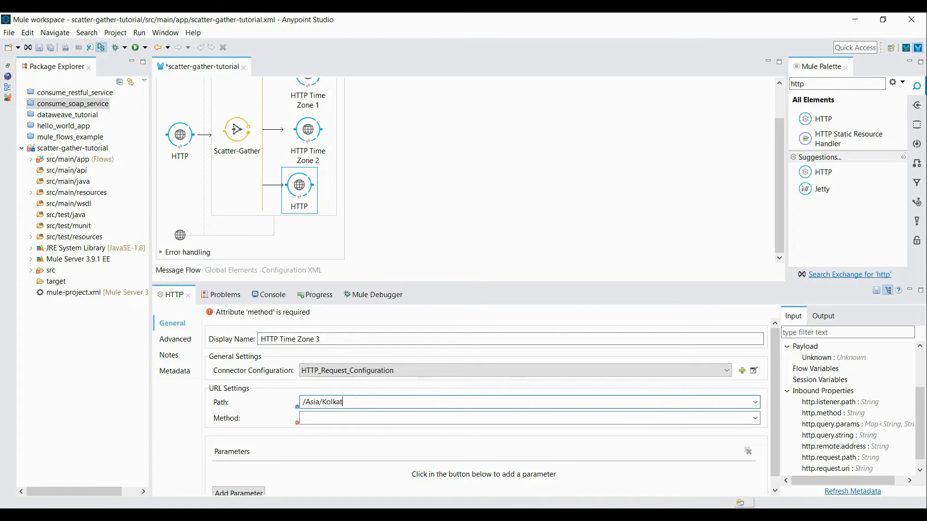
type("GET")
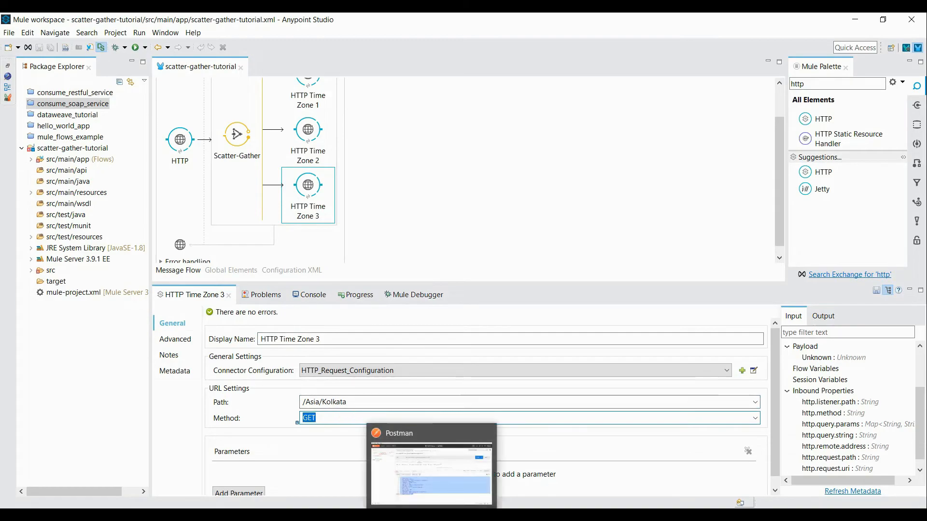
- Search the palette for 'tran' and place Transform Message after the Scatter-Gather
left_click(431, 466)
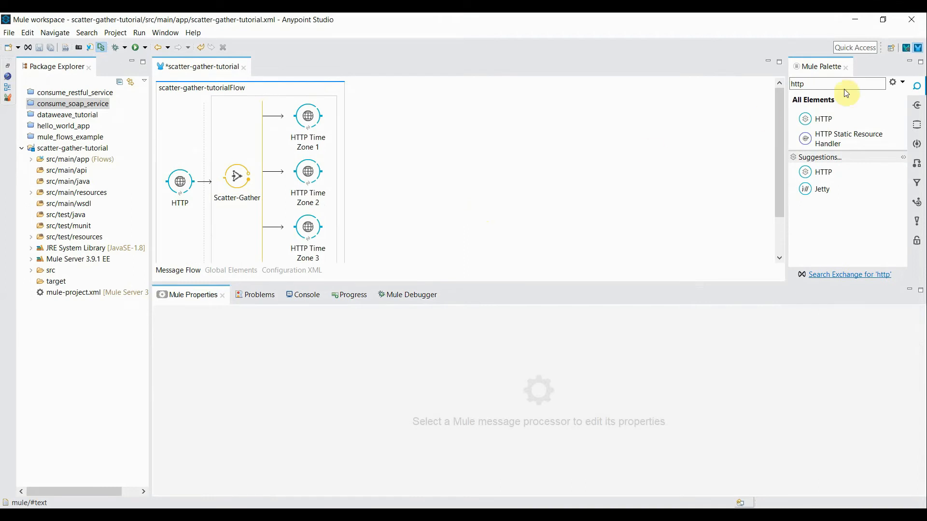
key("Backspace")
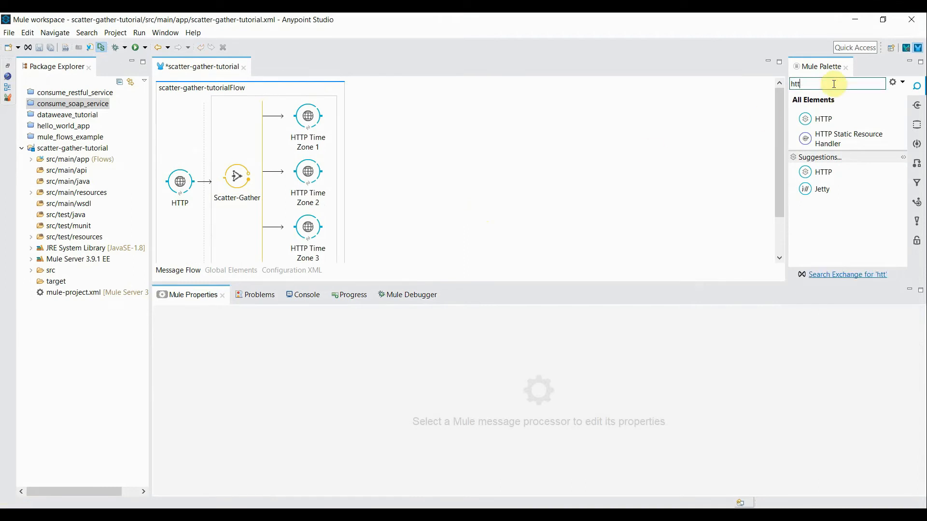
type("trans")
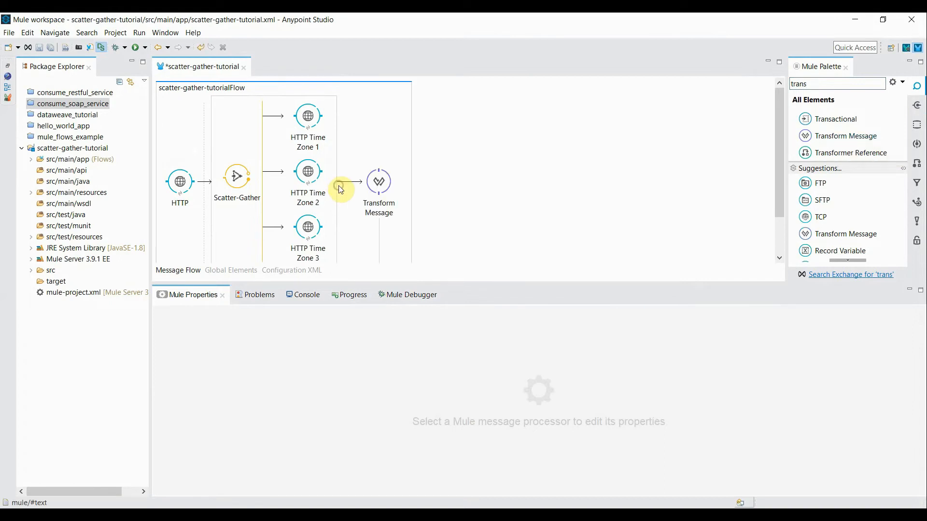
left_click(378, 160)
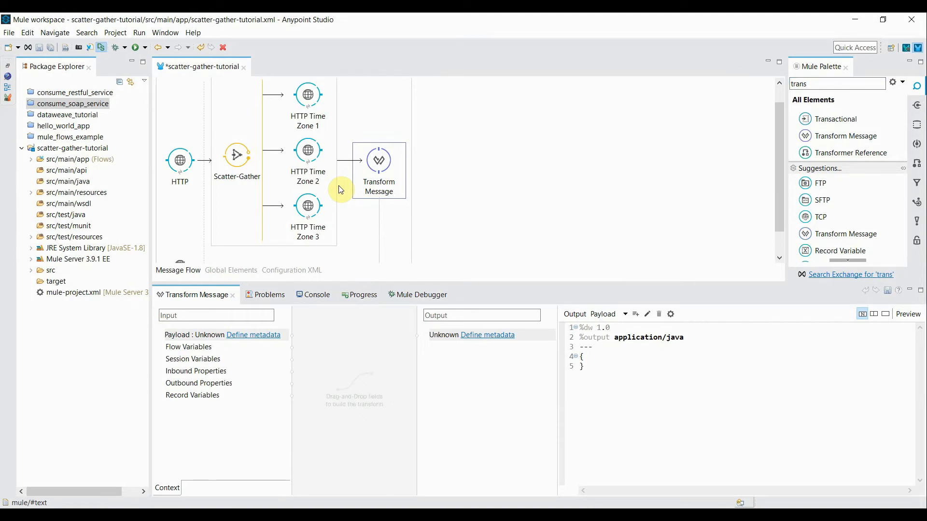
mouse_move(658, 342)
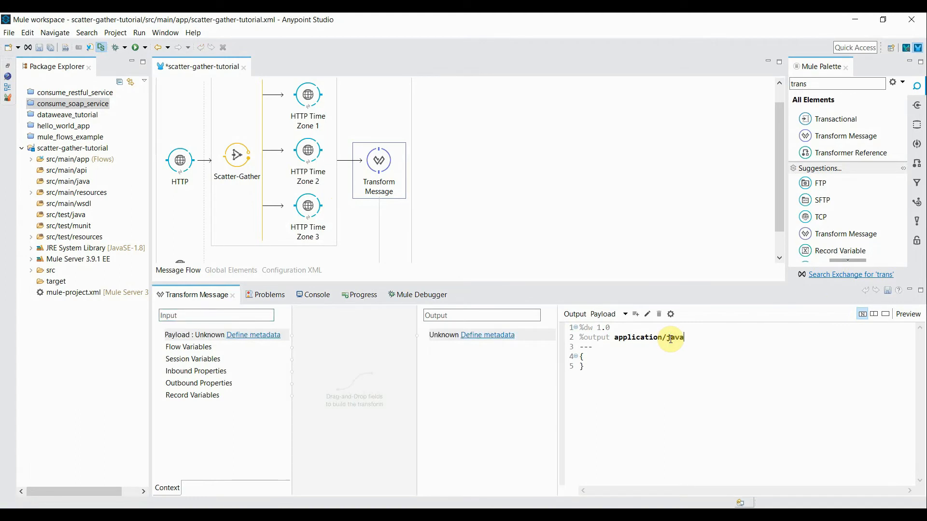
- Set the script output to application/xml with body "timeZoneInfo": {(payload)}
key("BackSpace")
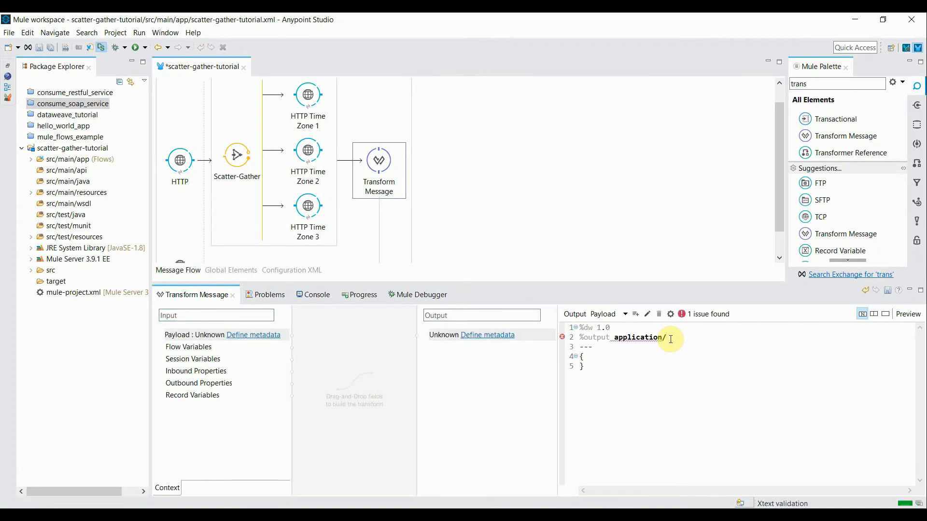
type("xml")
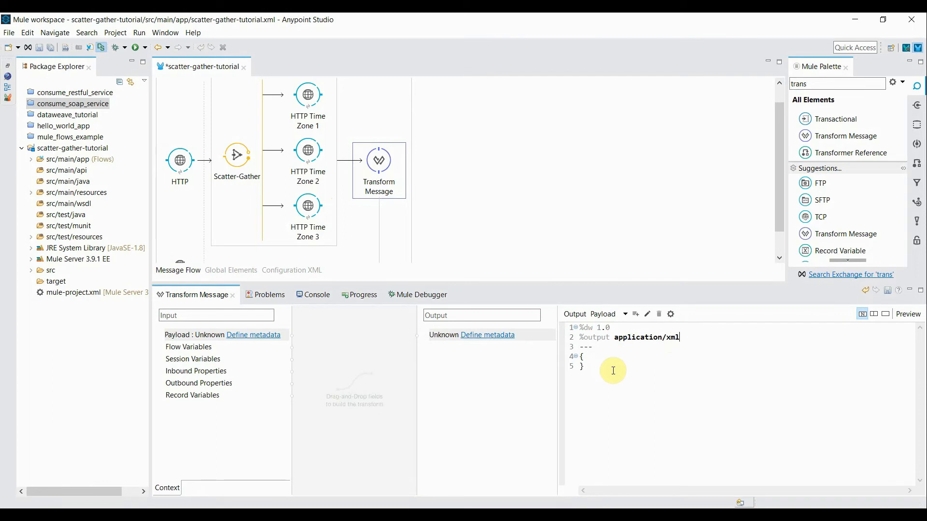
key("Backspace")
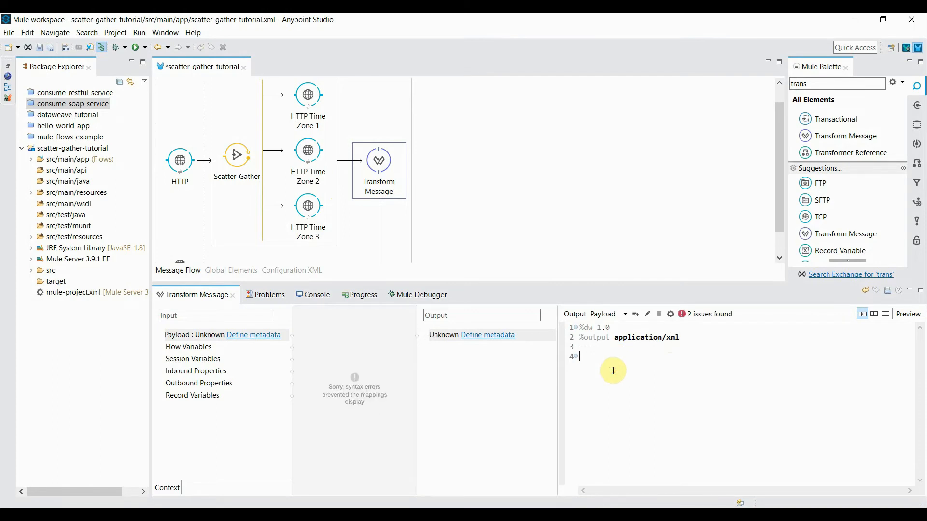
type("timeZone\"")
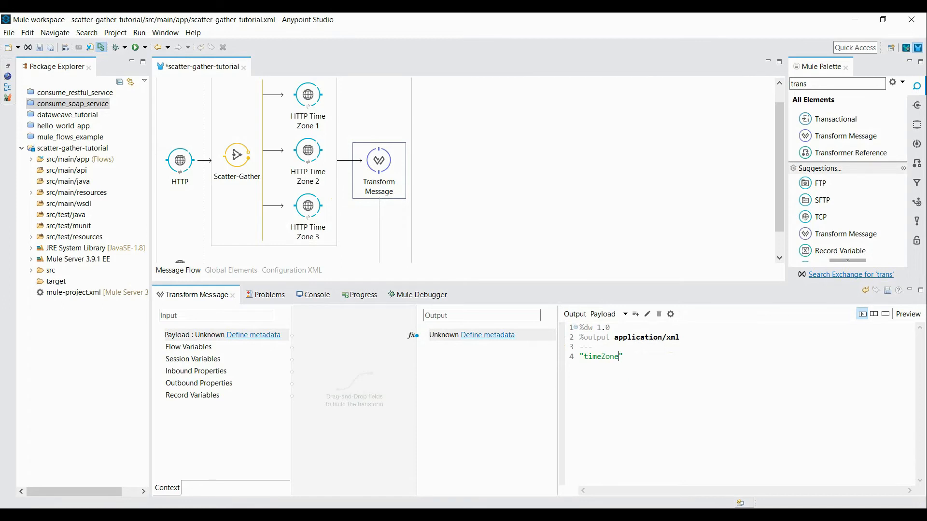
type("Info")
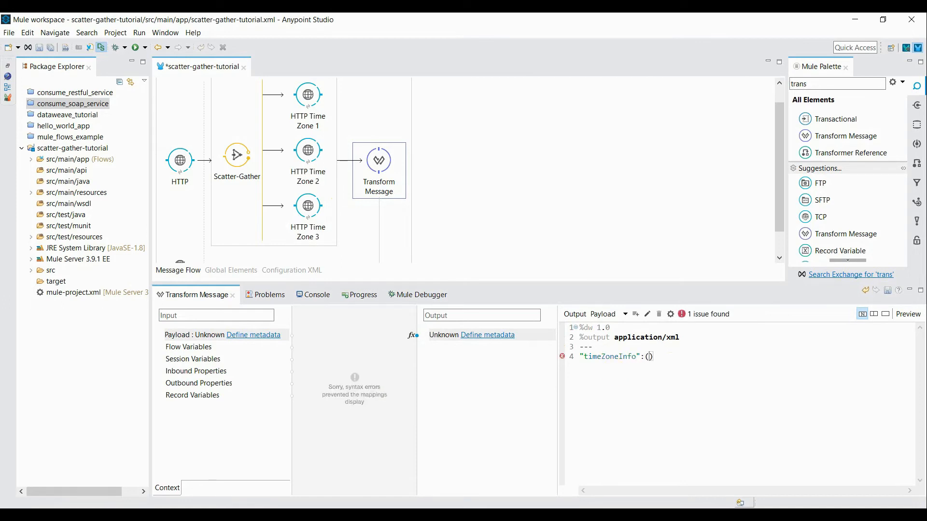
type("{}")
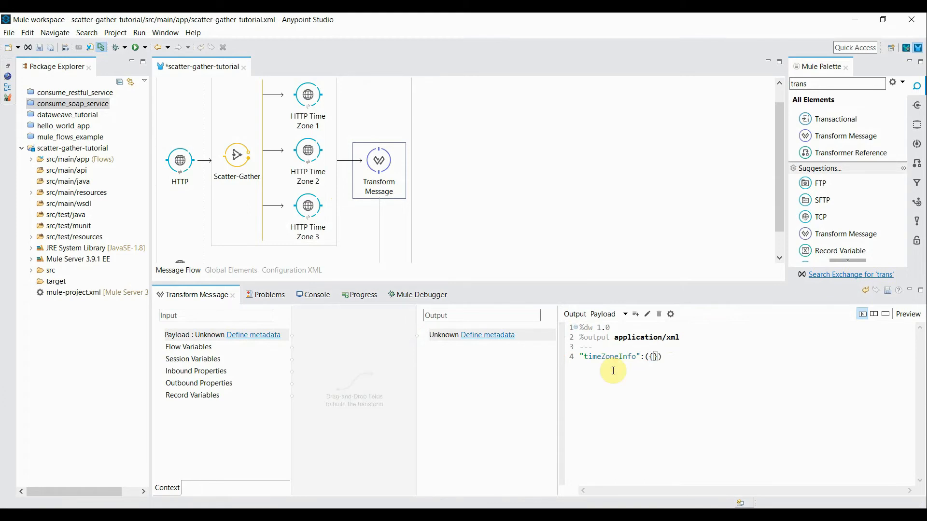
type("payload")
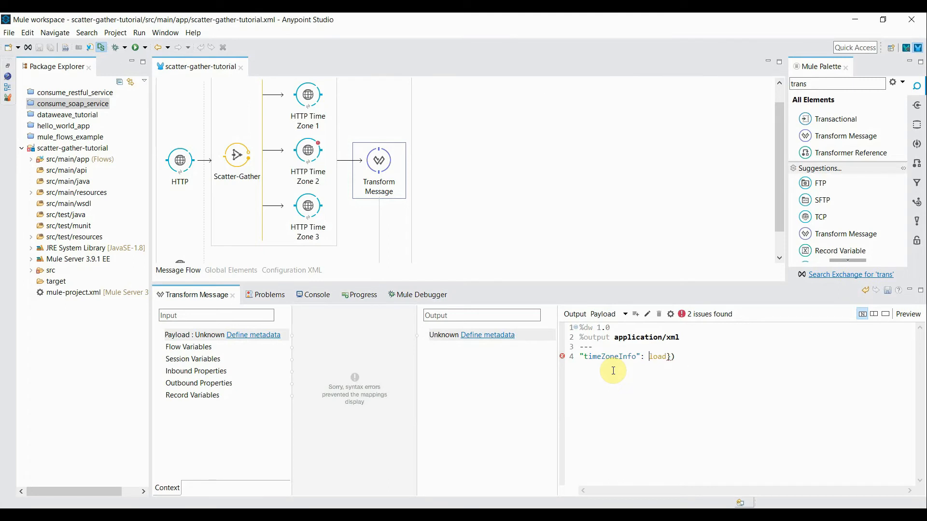
type("{}")
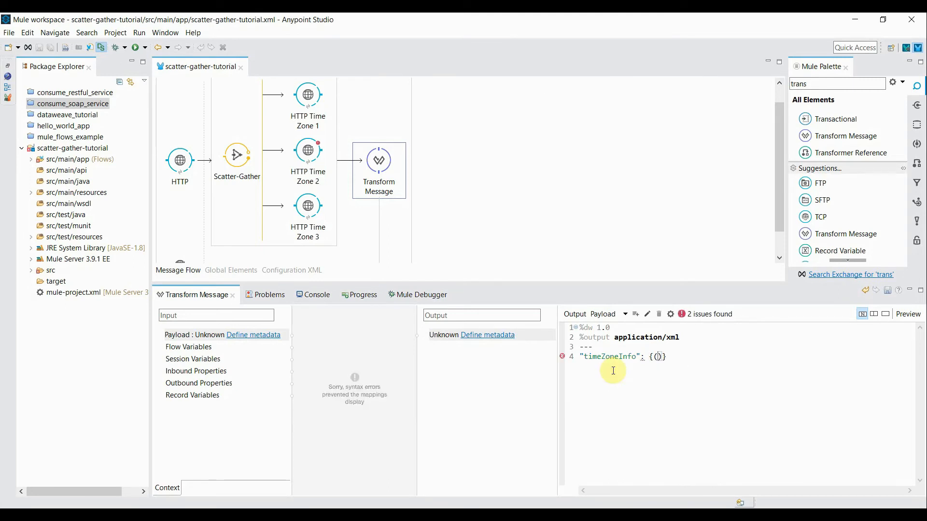
type("payload")
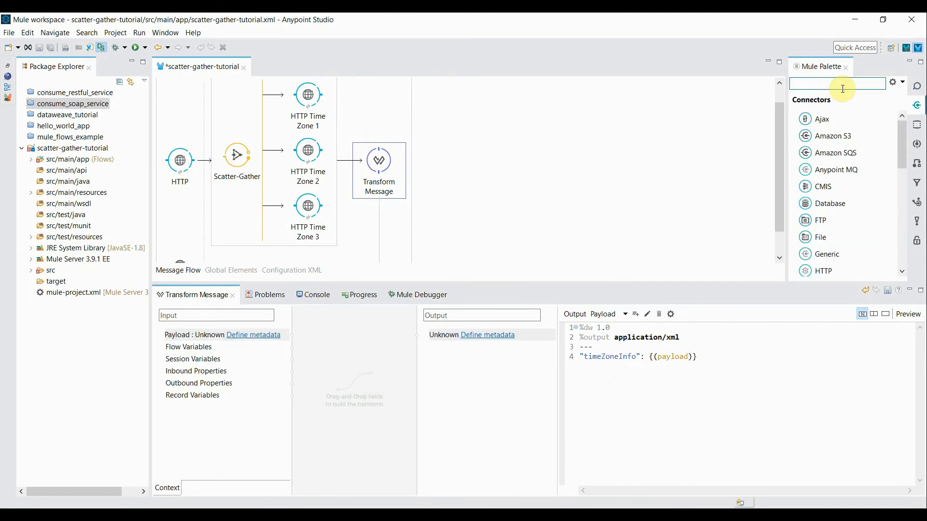
- Drop a Logger after Transform Message with its message set to #[payload]
type("logger")
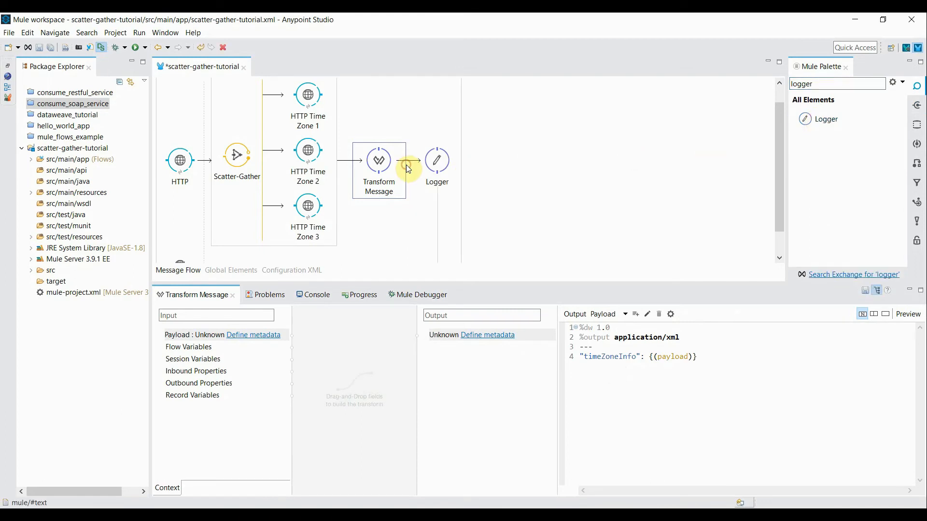
left_click(437, 160)
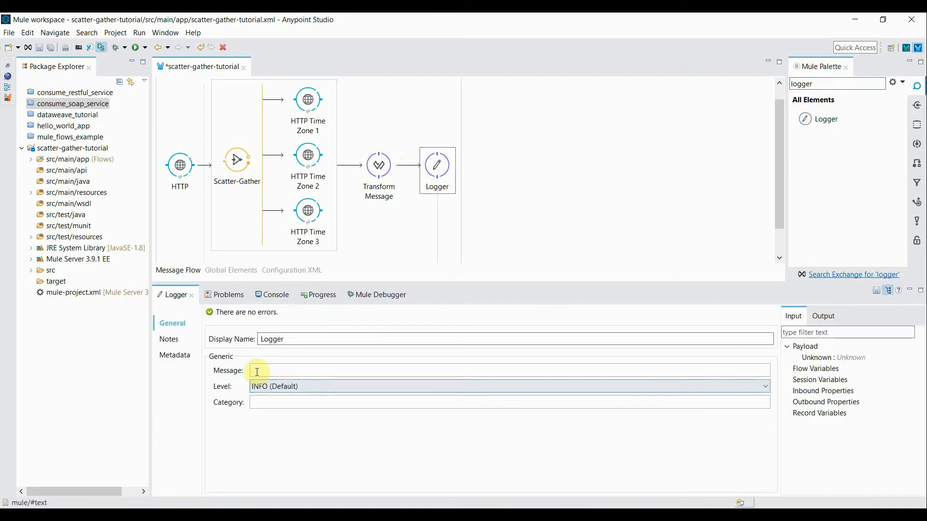
type("#[")
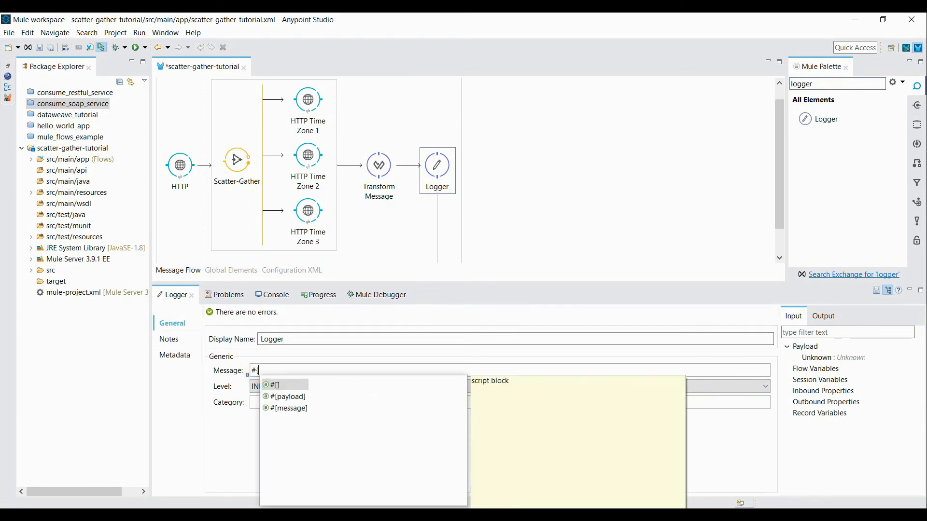
left_click(288, 397)
type("tra")
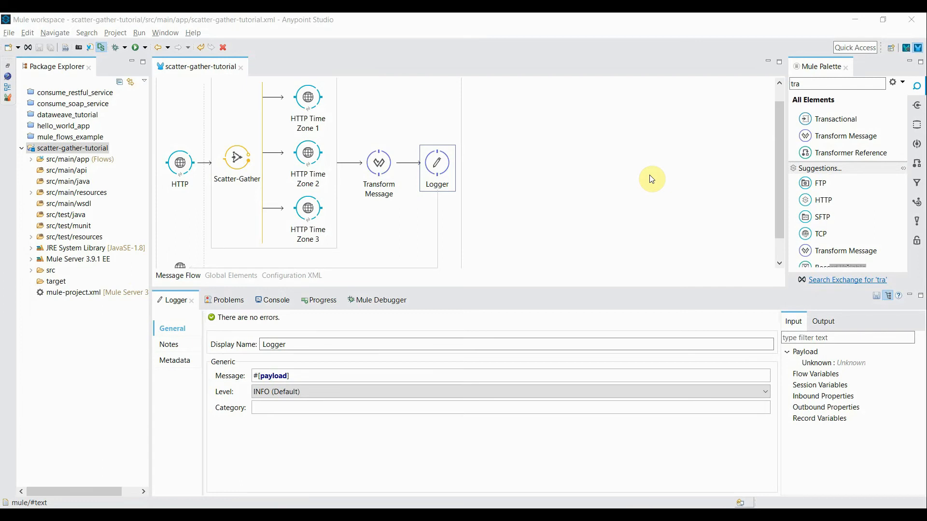
left_click(74, 148)
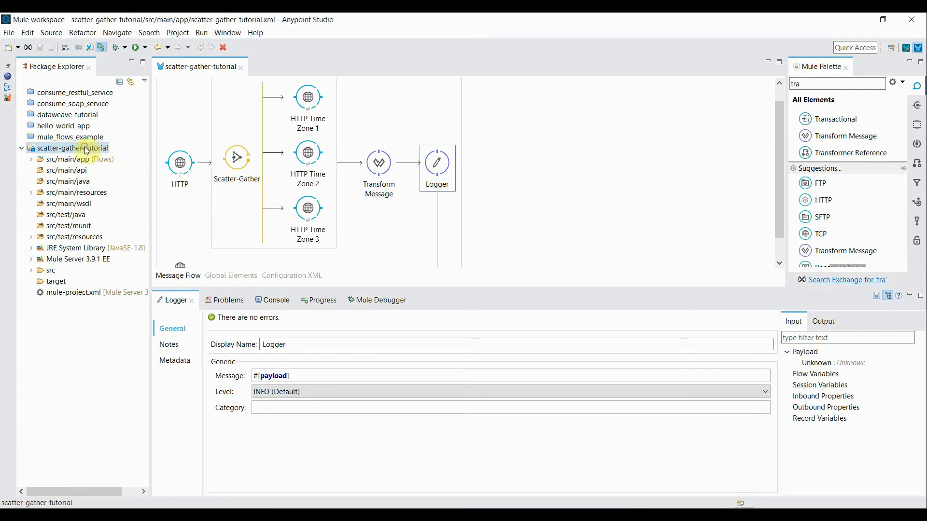
- Run scatter-gather-tutorial as a Mule Application and follow the console startup
right_click(69, 148)
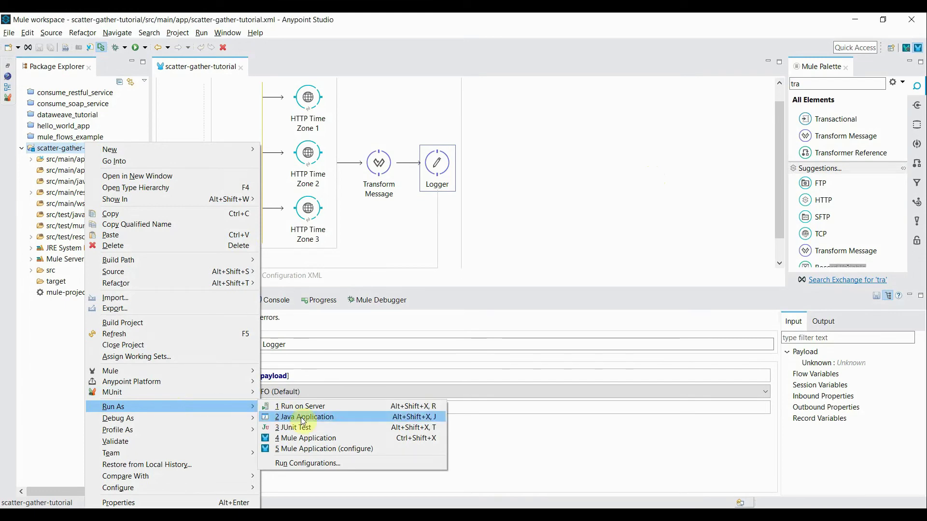
left_click(307, 438)
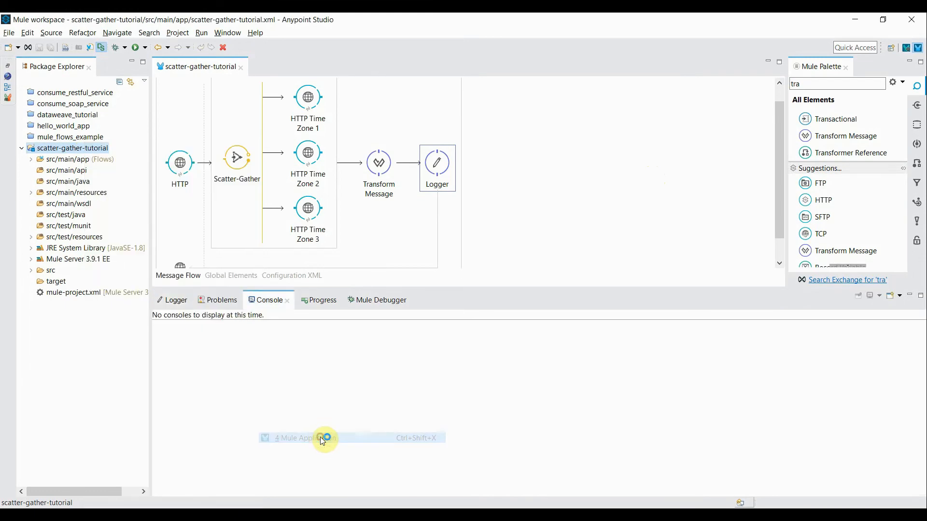
left_click(303, 438)
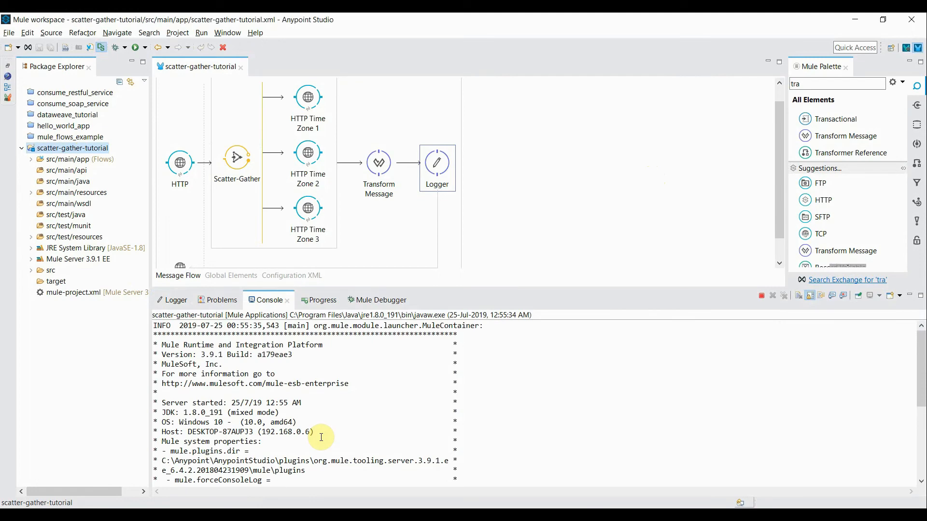
scroll("down", 3)
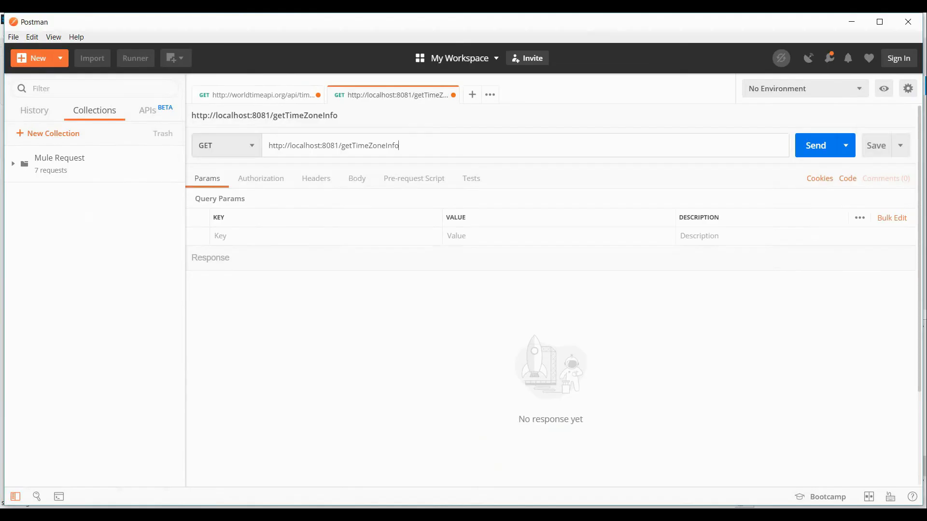
mouse_move(365, 307)
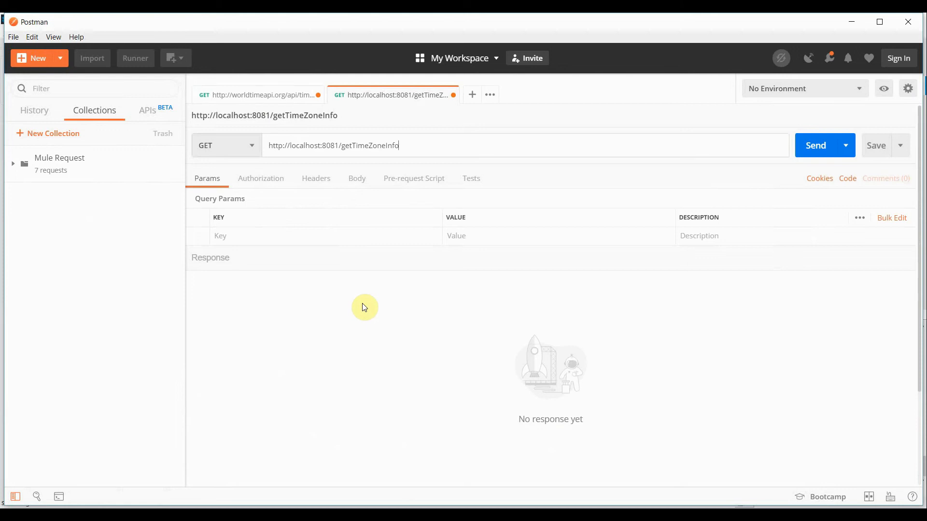
mouse_move(724, 185)
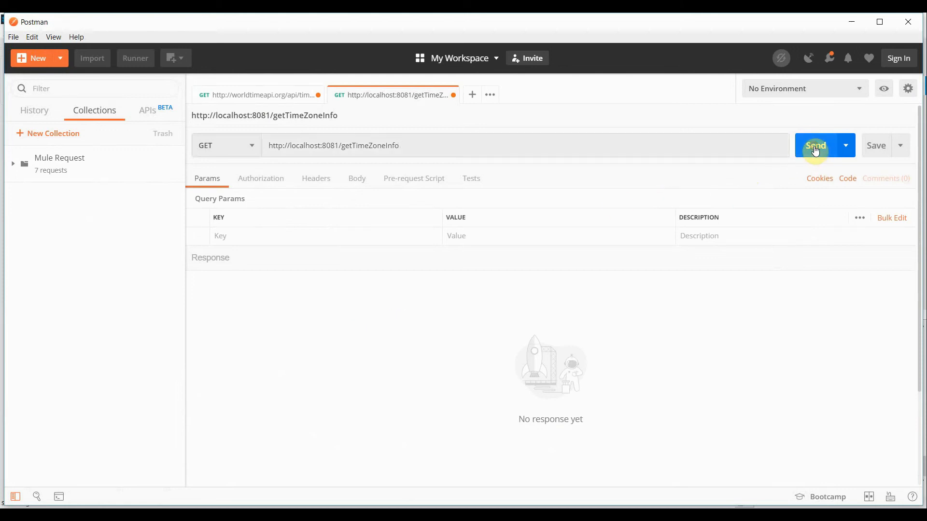
- Send GET localhost:8081/getTimeZoneInfo and review the combined timeZoneInfo XML response
left_click(817, 145)
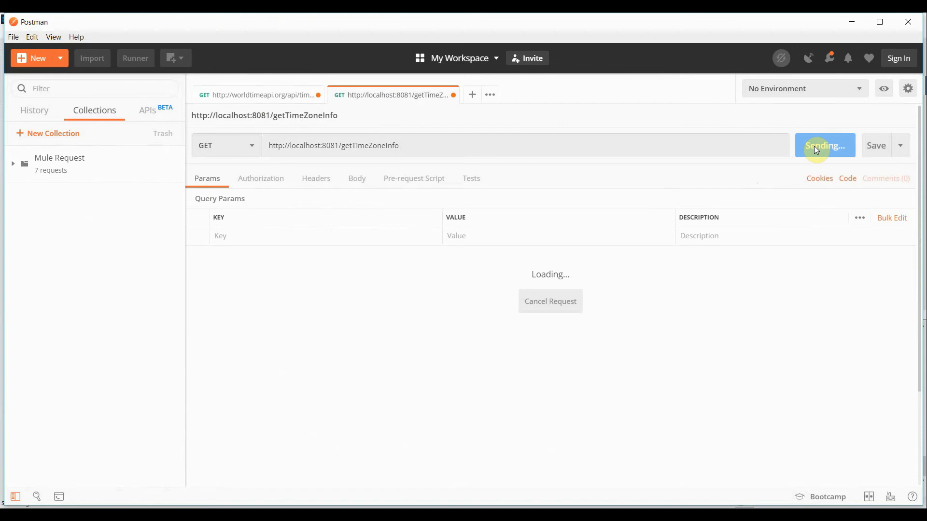
left_click(821, 145)
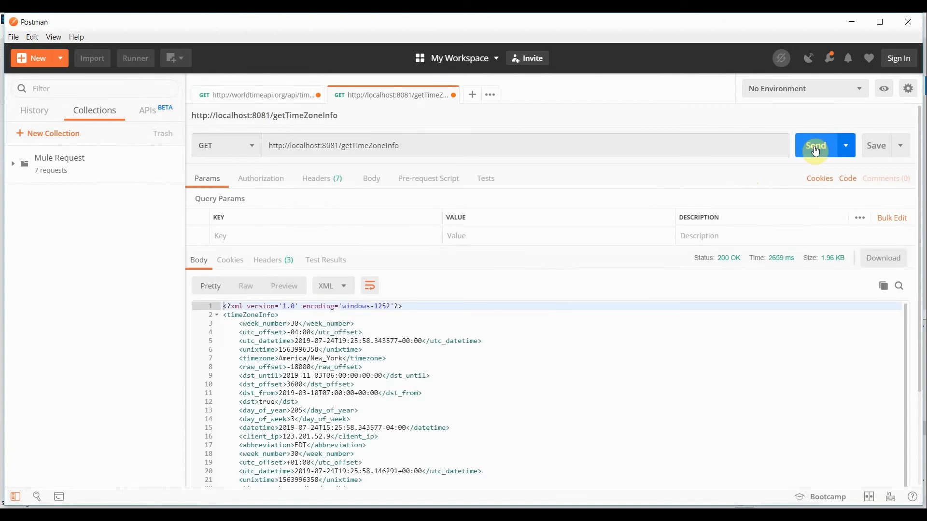
scroll("down", 3)
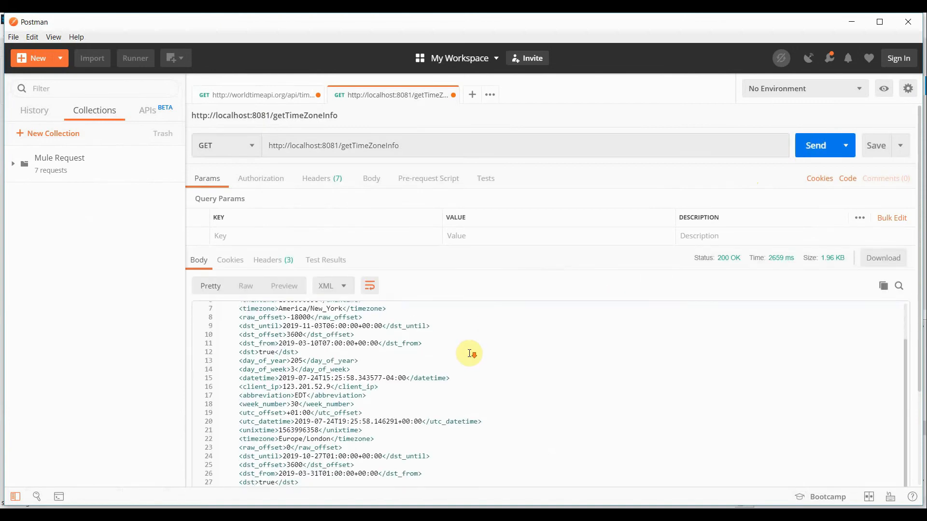
scroll("up", 3)
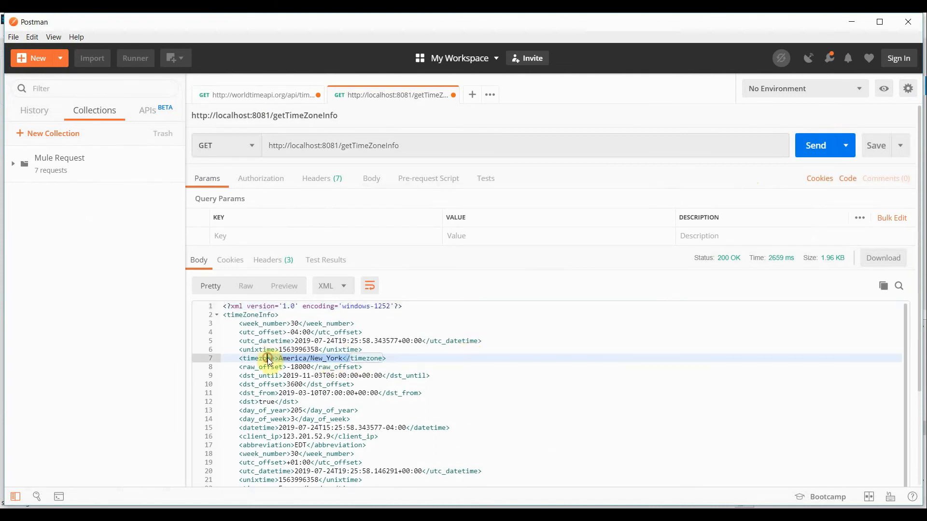
scroll("down", 3)
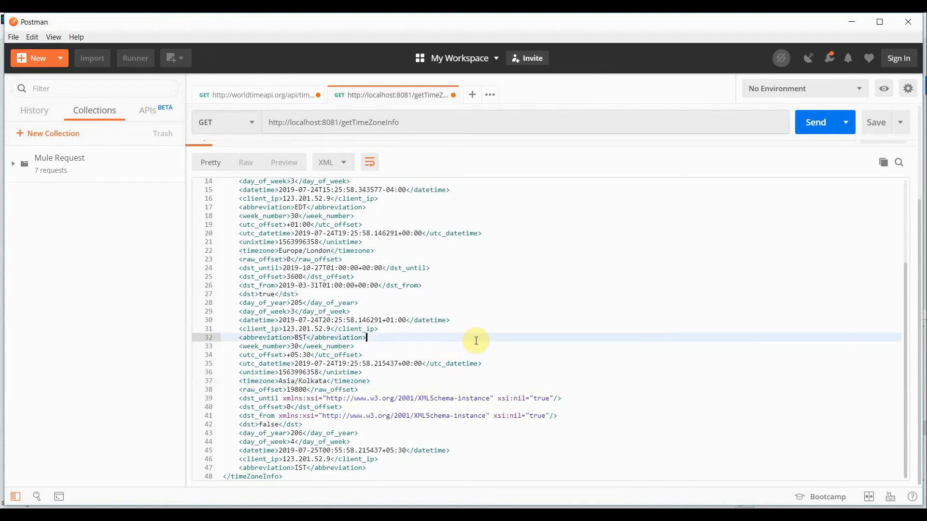
scroll("up", 3)
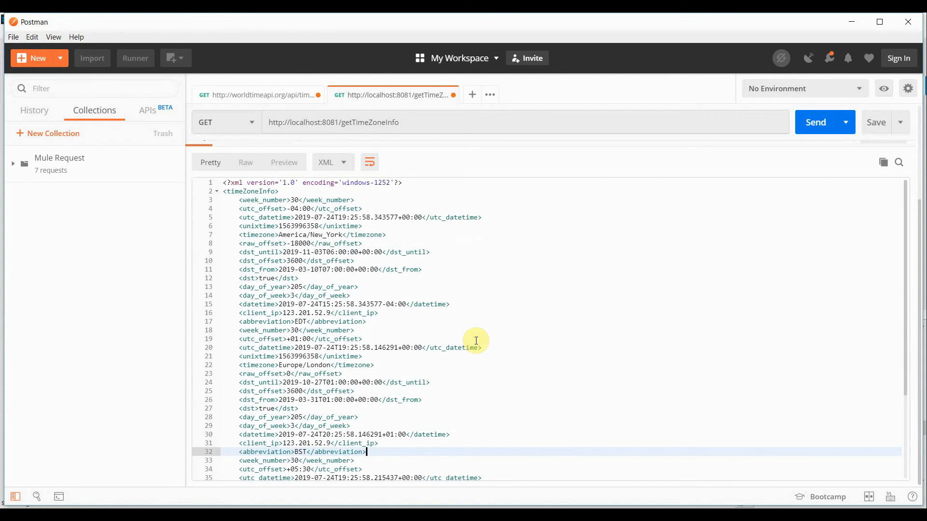
scroll("down", 3)
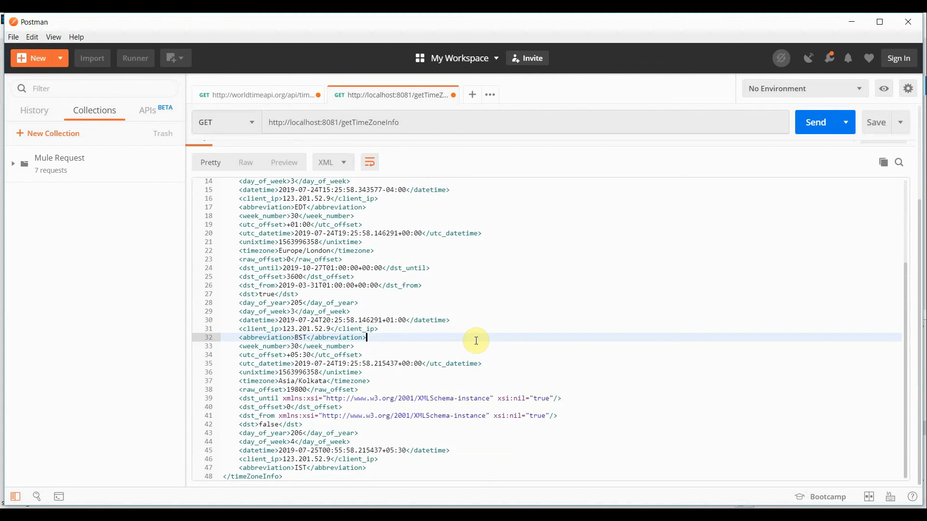
mouse_move(458, 489)
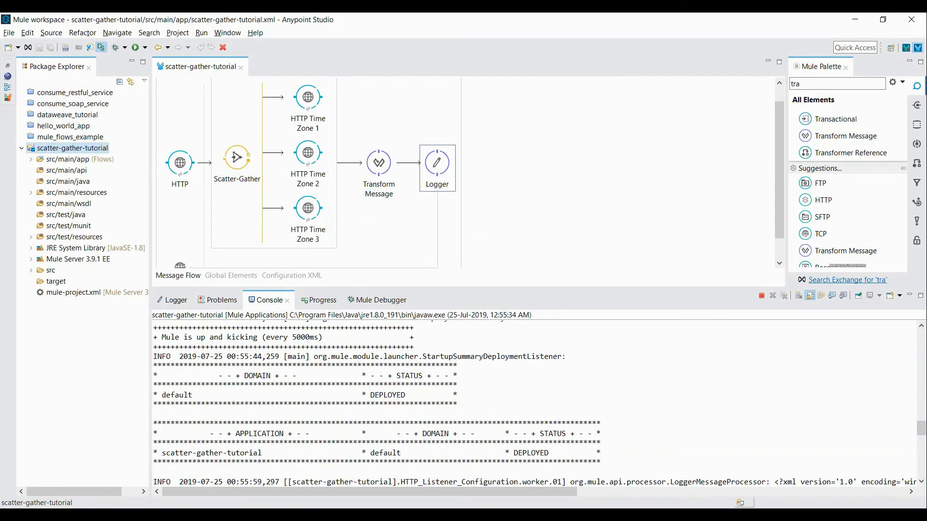
mouse_move(740, 343)
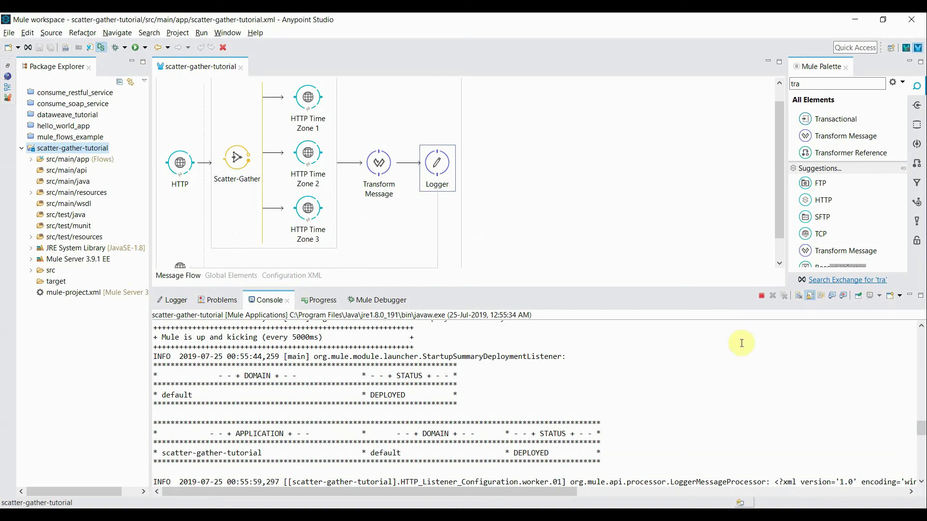
- Change the DataWeave body to "timeZoneInfo": {(payload map {"timeZone": $})}
left_click(772, 295)
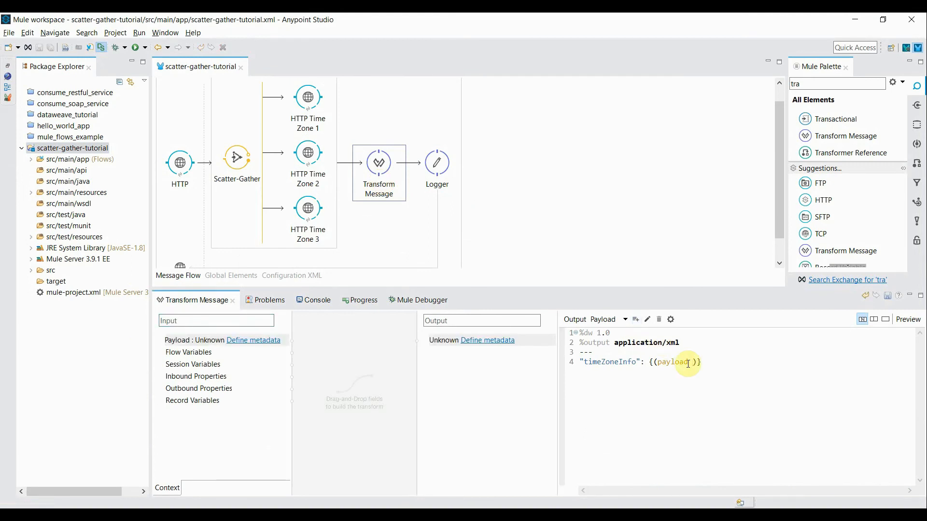
type("map")
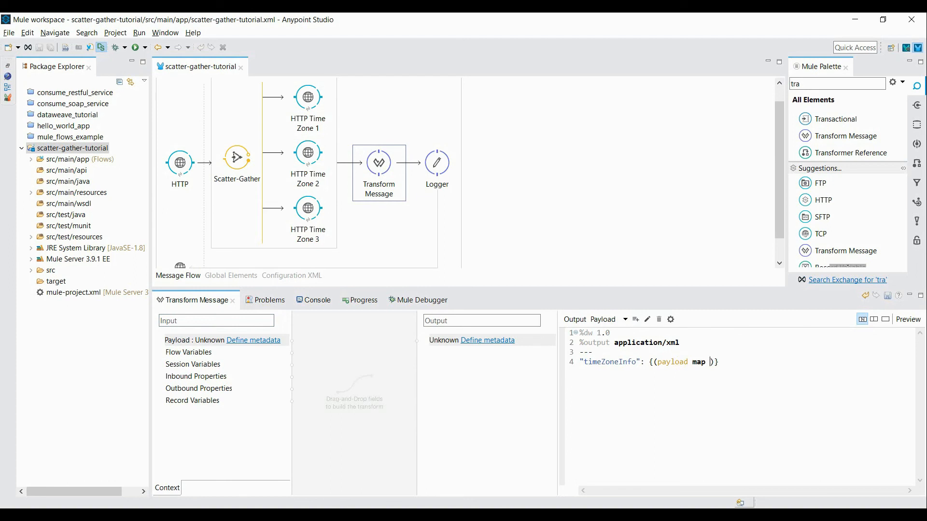
type("{}")
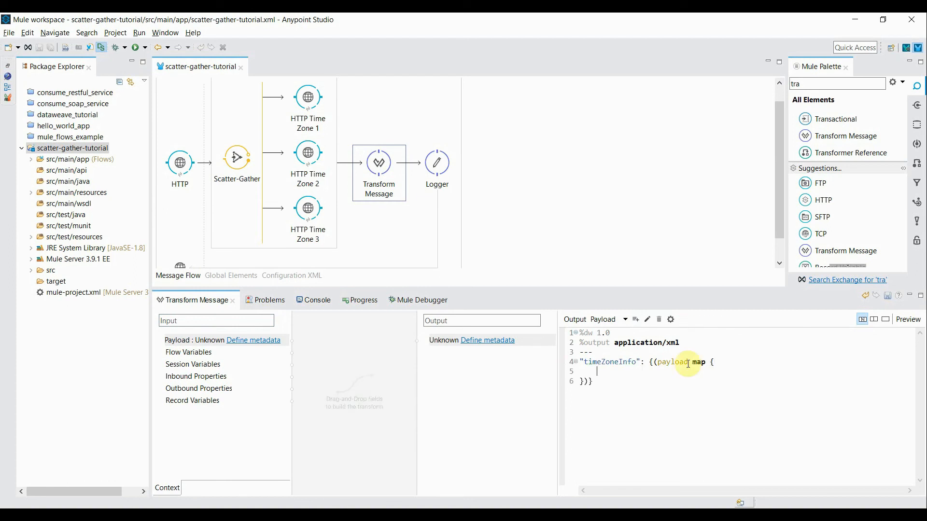
type("\"timeZone")
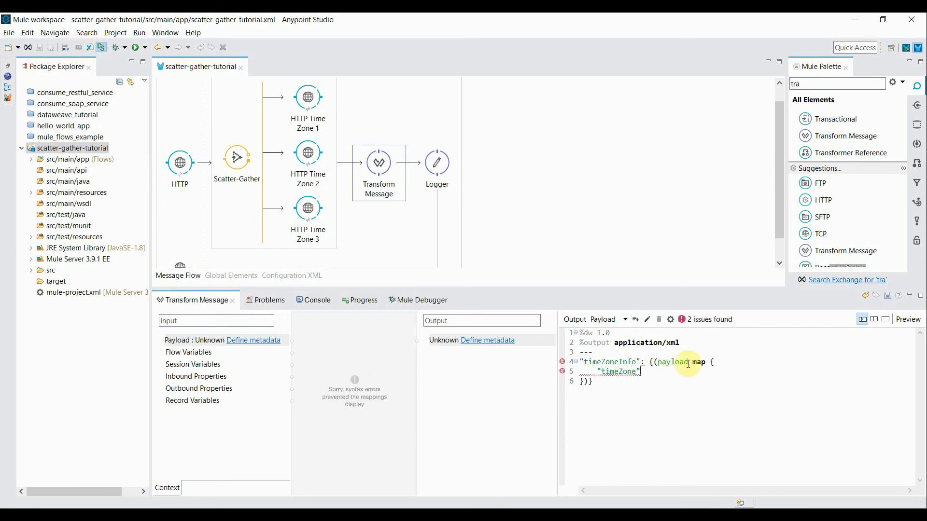
type(":")
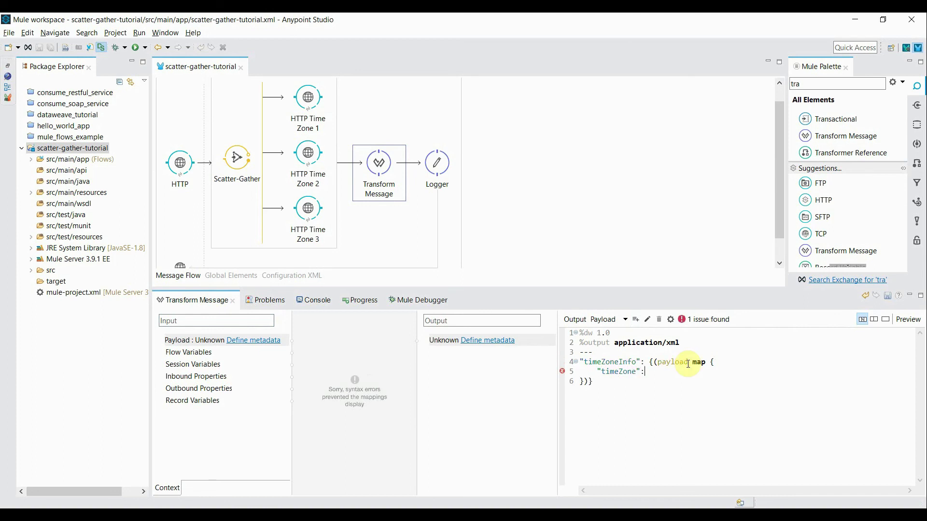
type("$")
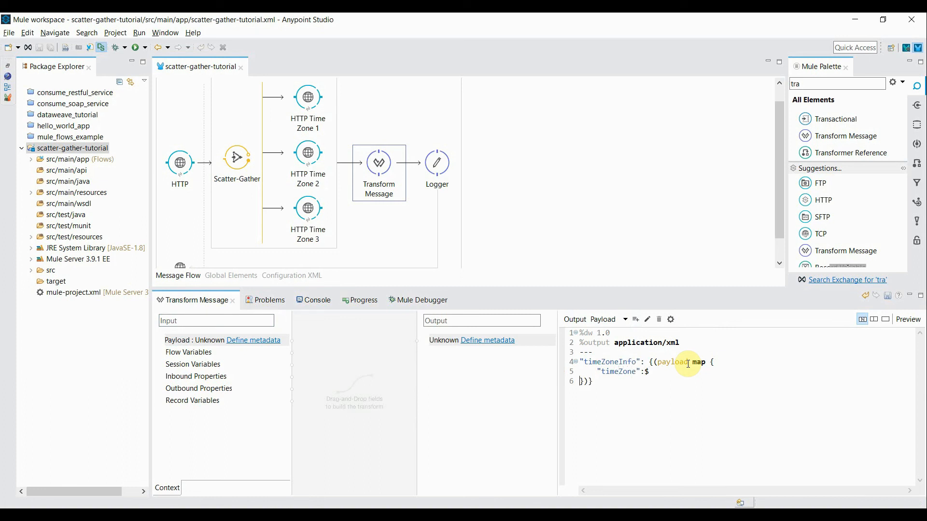
mouse_move(498, 384)
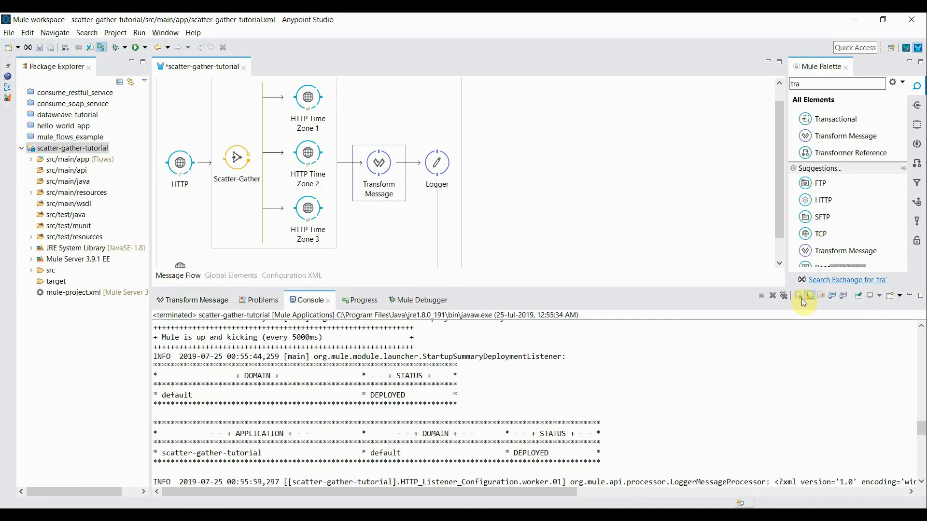
- Clear the console, then save and relaunch scatter-gather-tutorial as a Mule Application
left_click(772, 296)
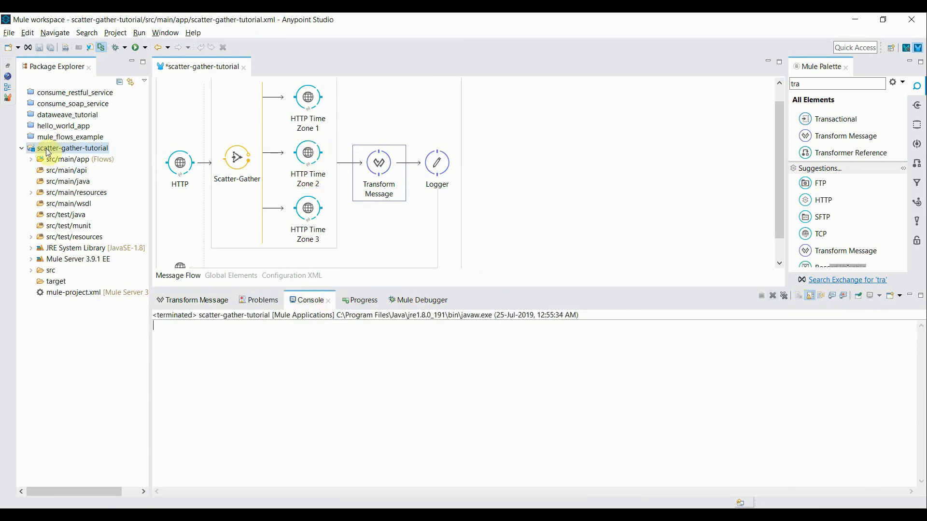
right_click(71, 148)
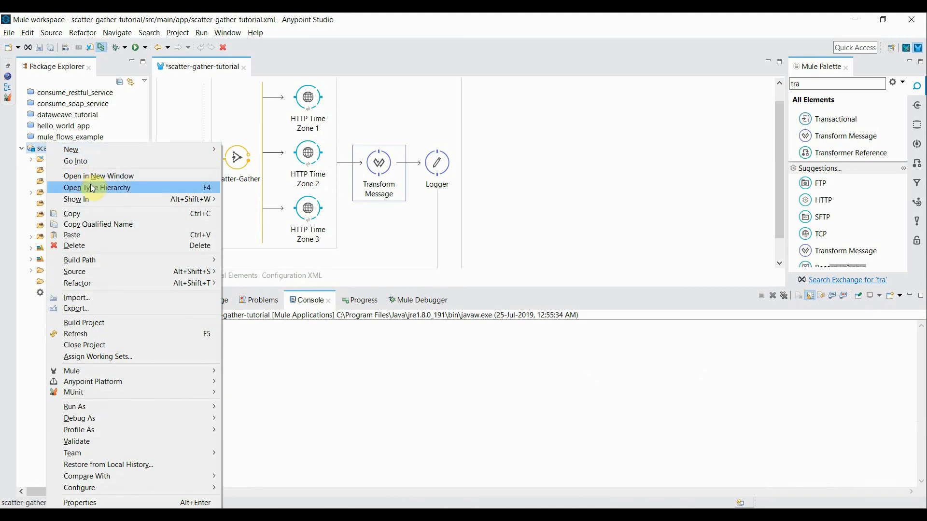
mouse_move(204, 407)
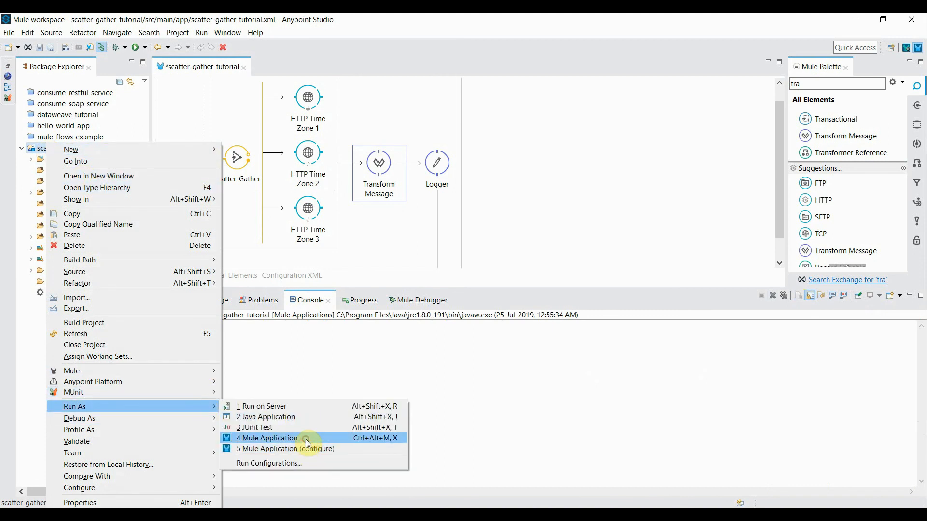
left_click(267, 438)
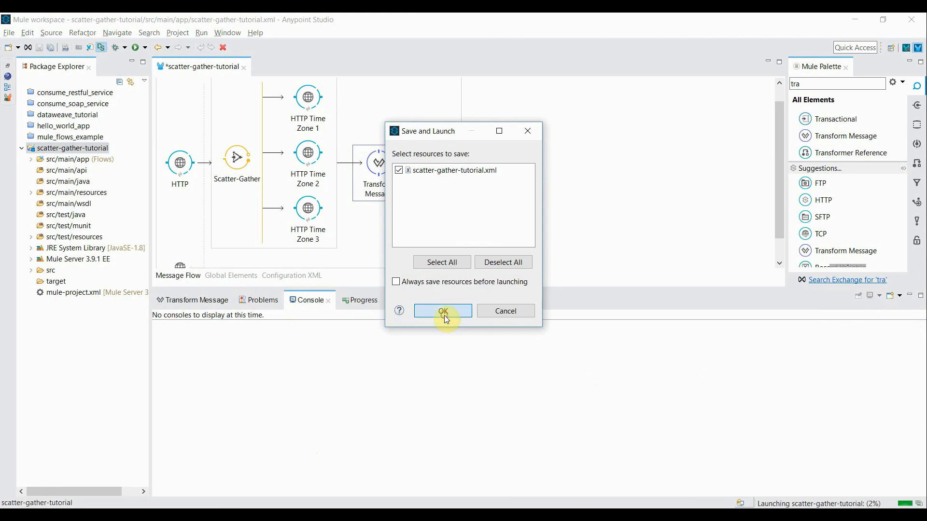
left_click(442, 311)
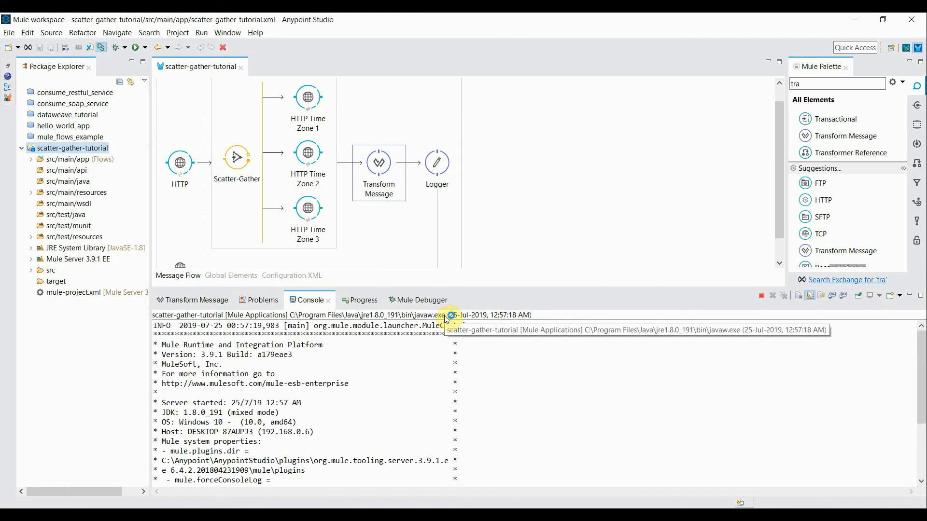
mouse_move(881, 395)
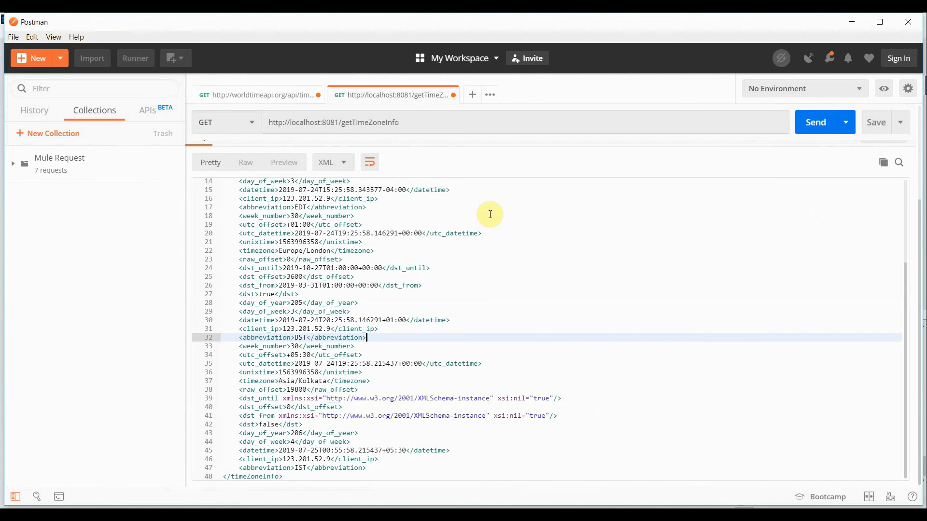
- Resend getTimeZoneInfo and inspect the separate New York, London and Kolkata timeZone blocks
left_click(819, 122)
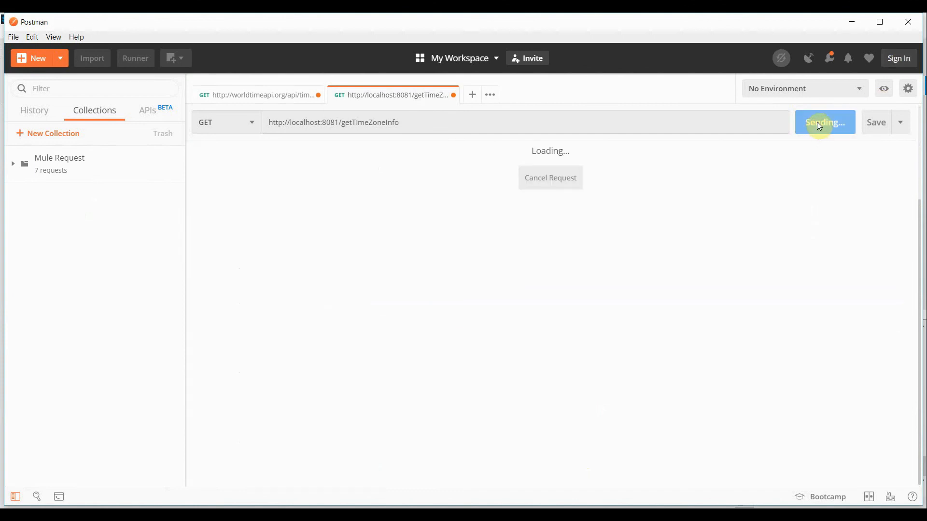
left_click(820, 122)
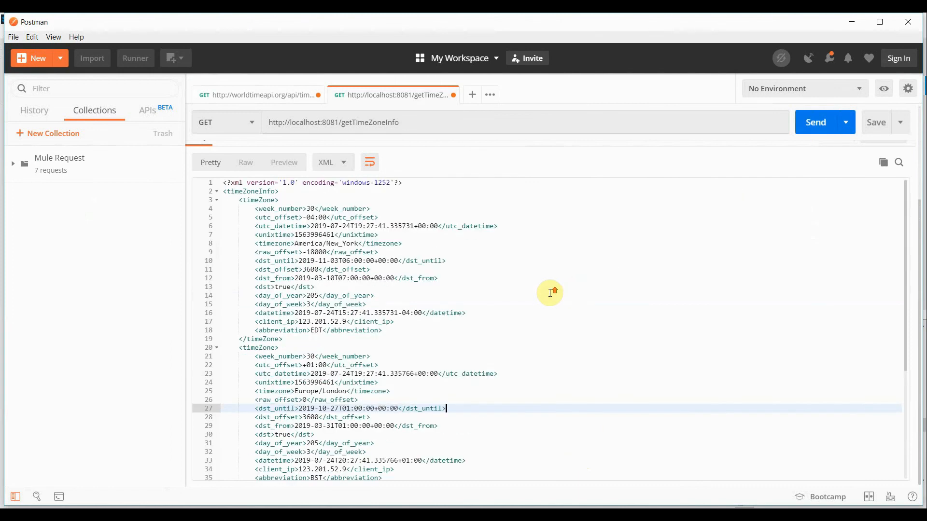
mouse_move(238, 204)
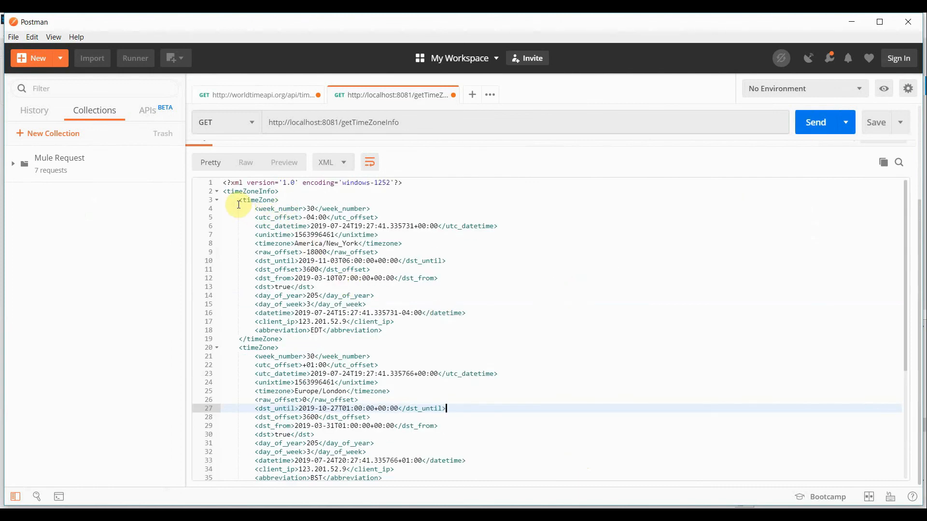
left_click(238, 204)
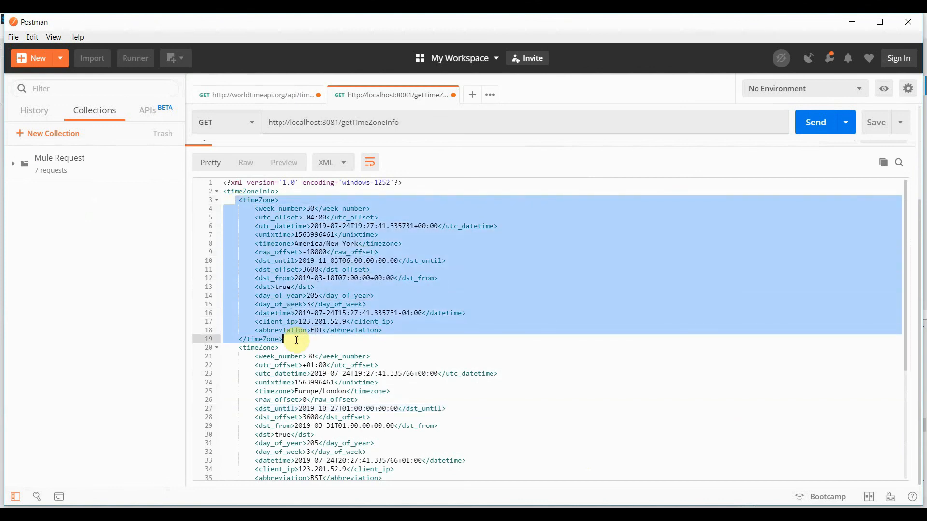
scroll("down", 3)
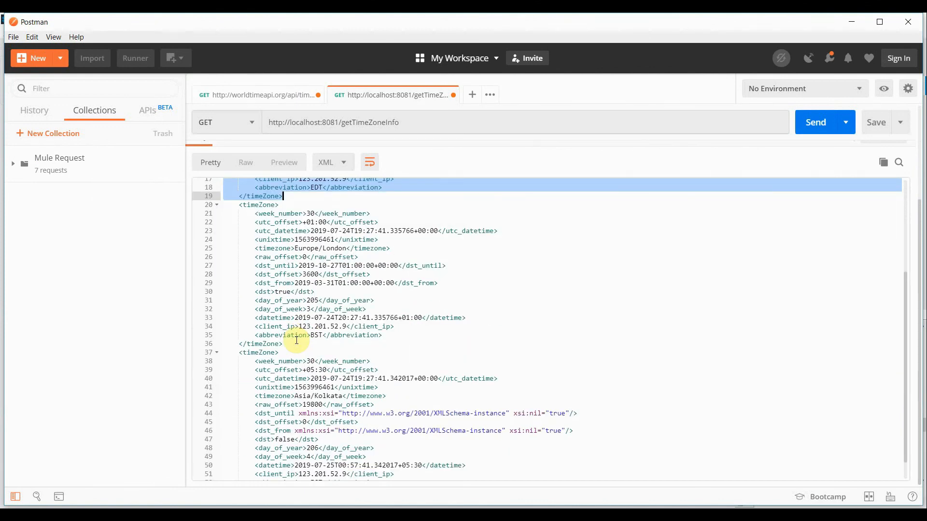
scroll("up", 3)
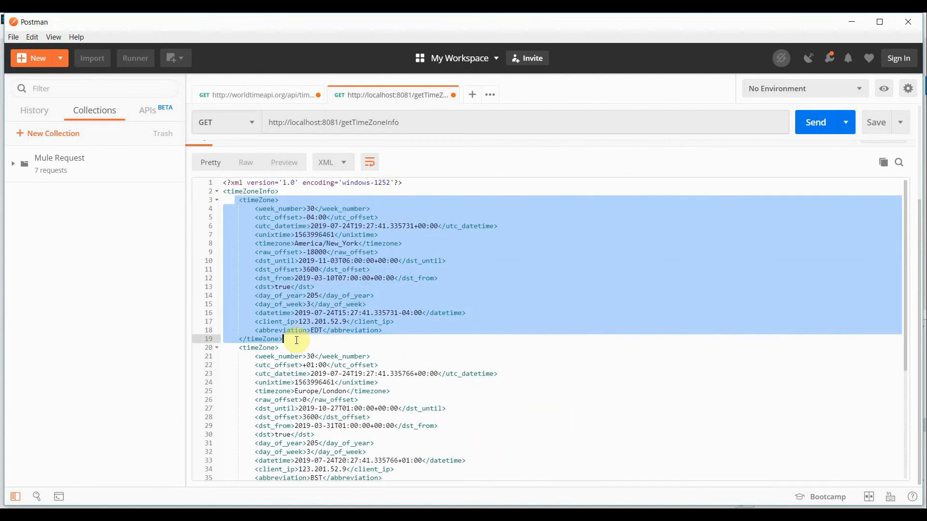
mouse_move(275, 282)
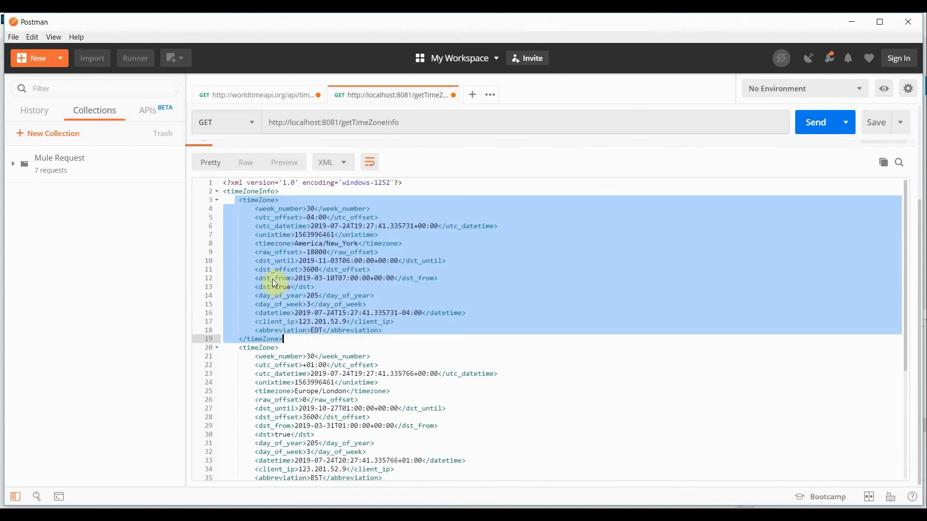
mouse_move(366, 248)
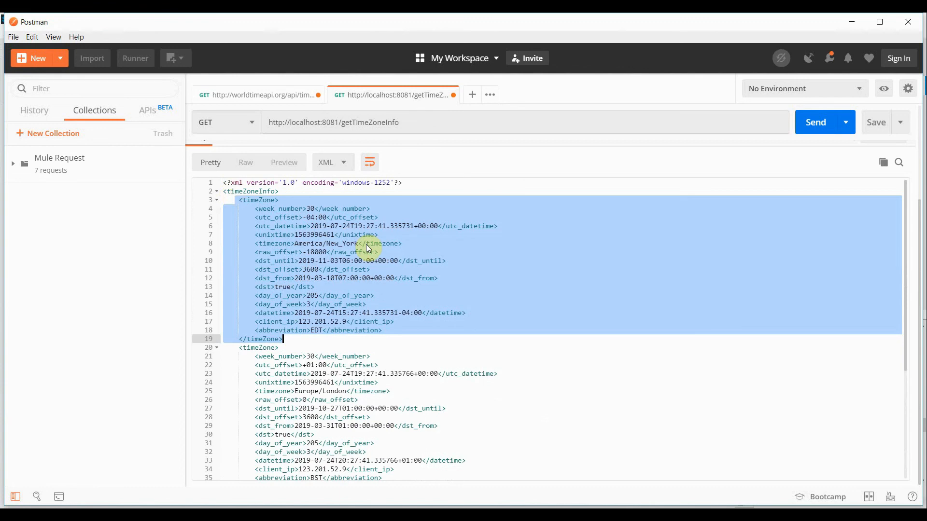
scroll("down", 3)
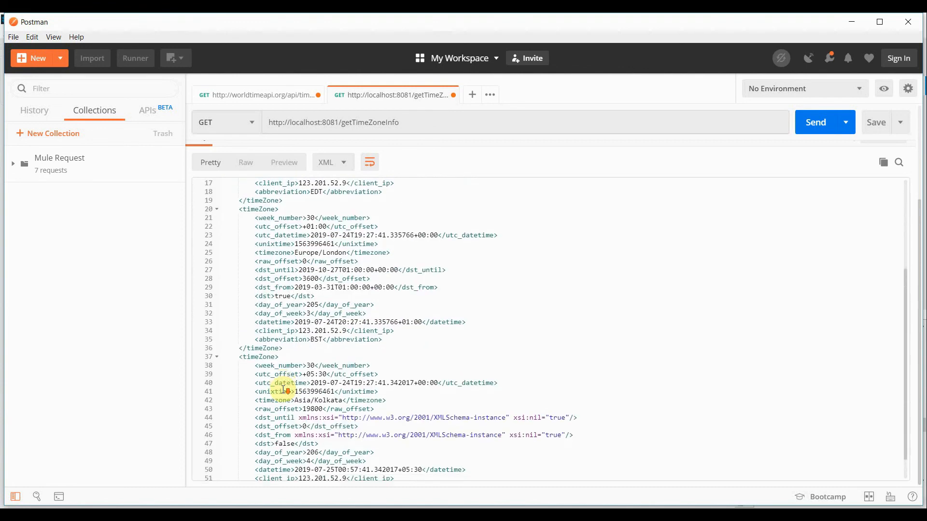
scroll("down", 3)
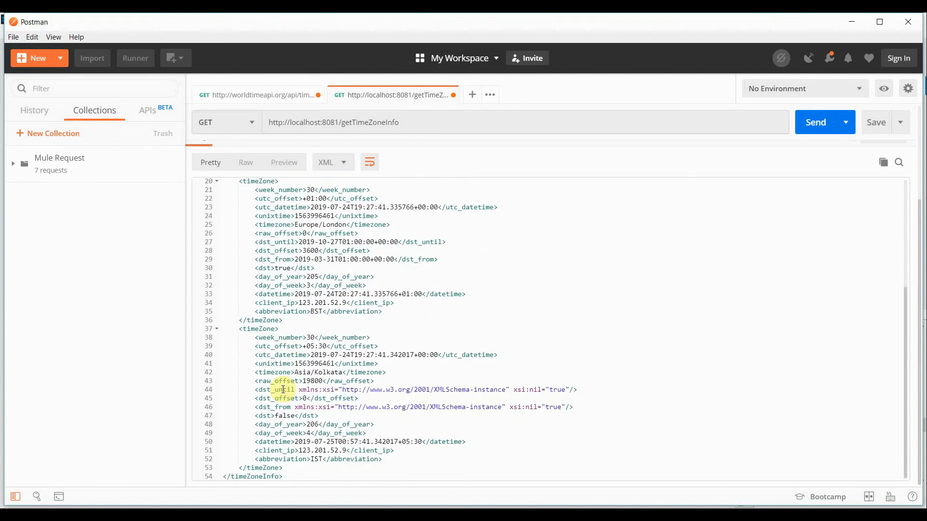
scroll("up", 3)
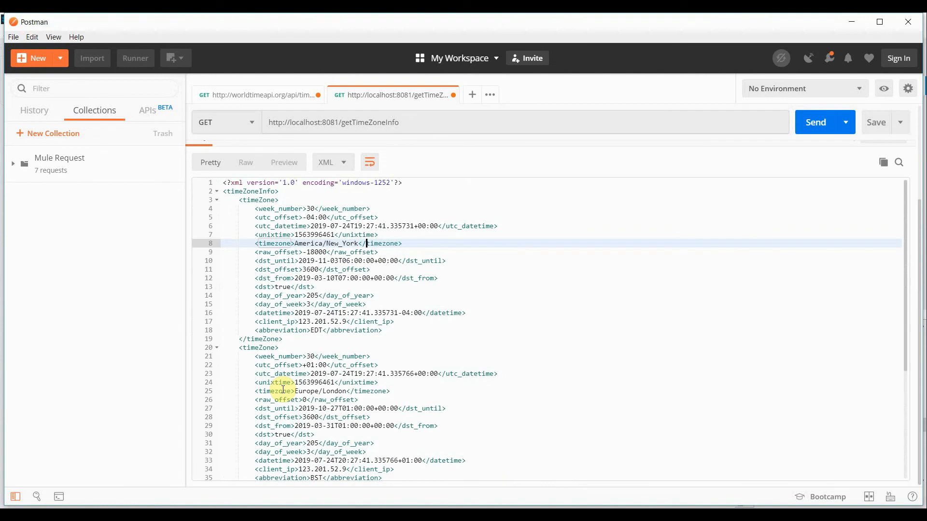